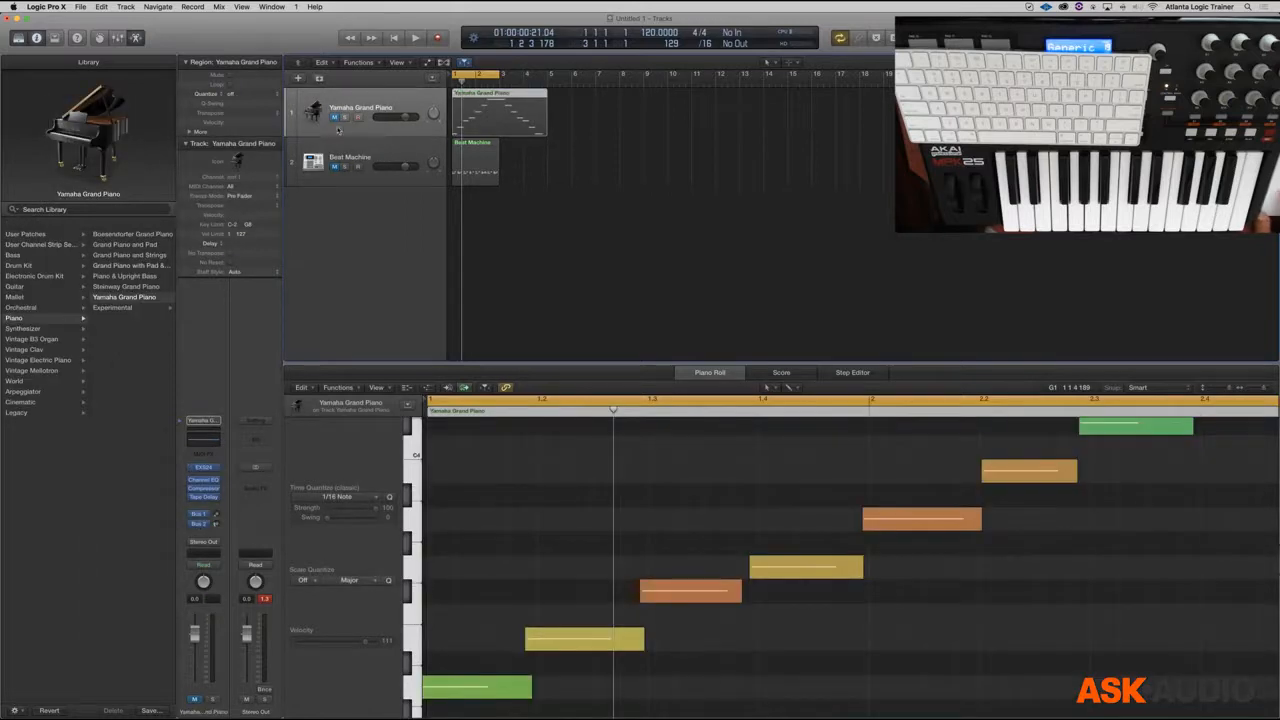
Check the Overlapping MIDI Recordings setting, then record sustained chords merged into the piano scale region
left_click(500, 110)
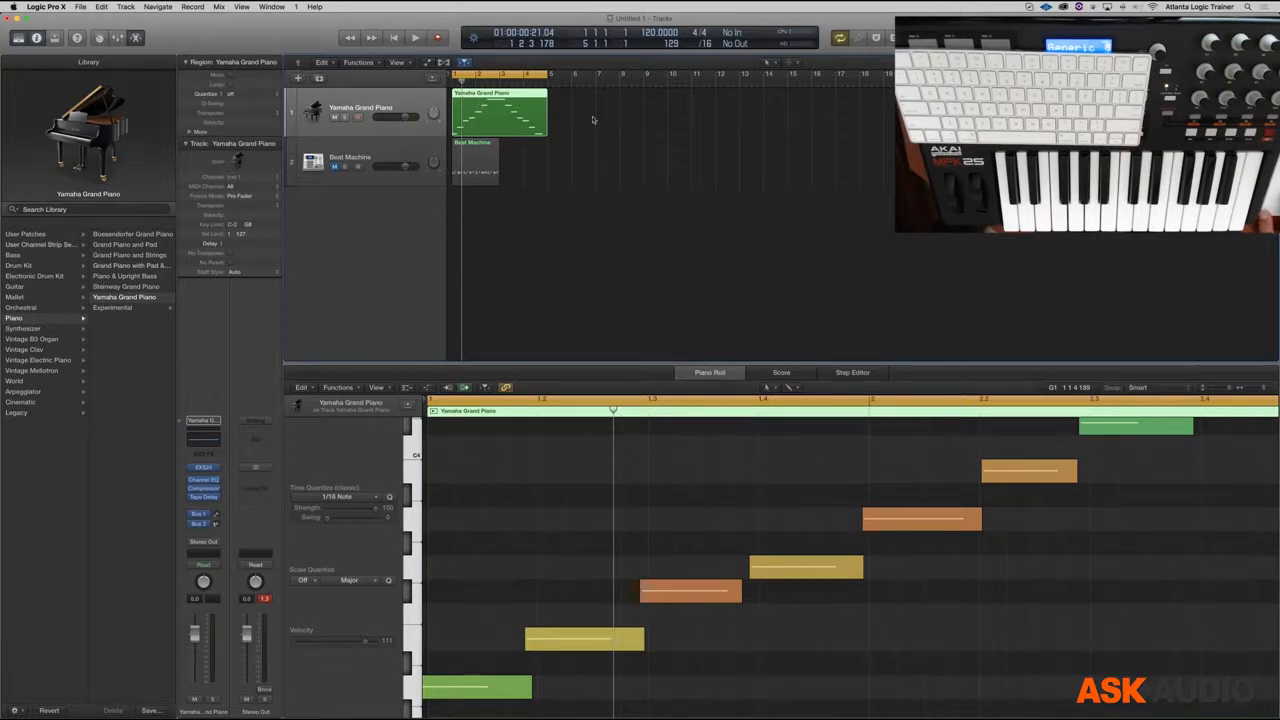
mouse_move(572, 132)
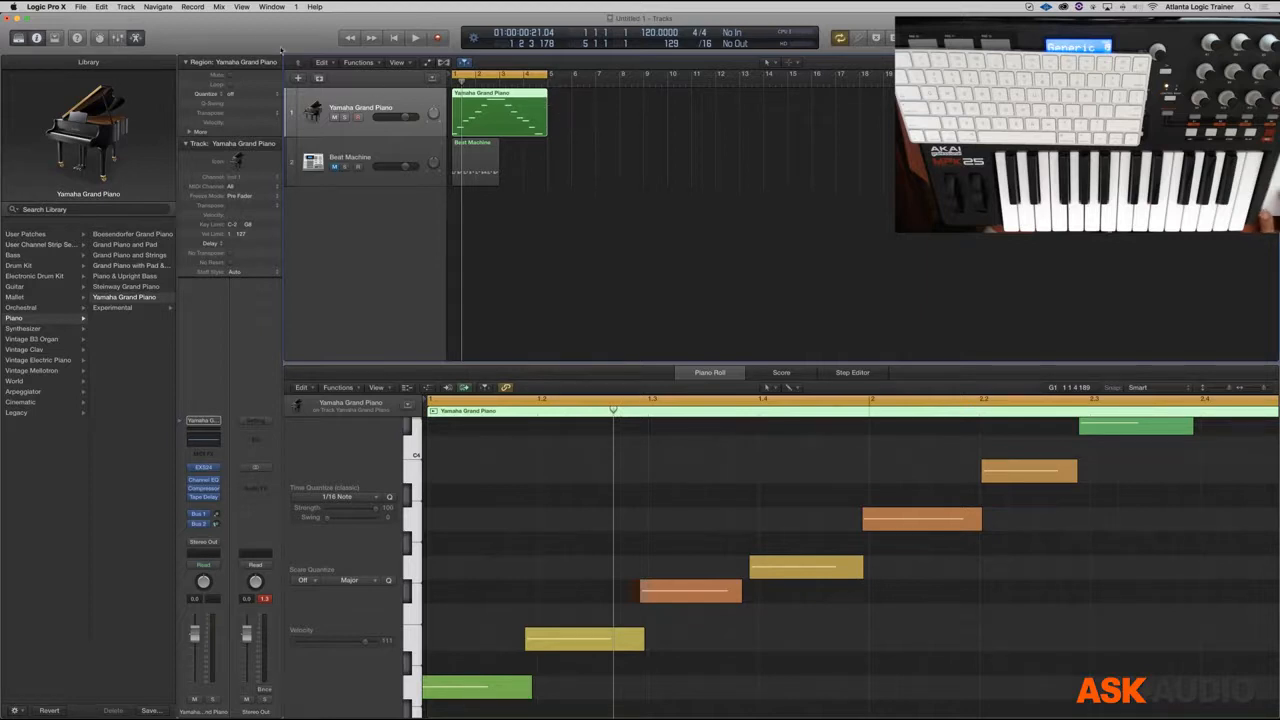
left_click(192, 8)
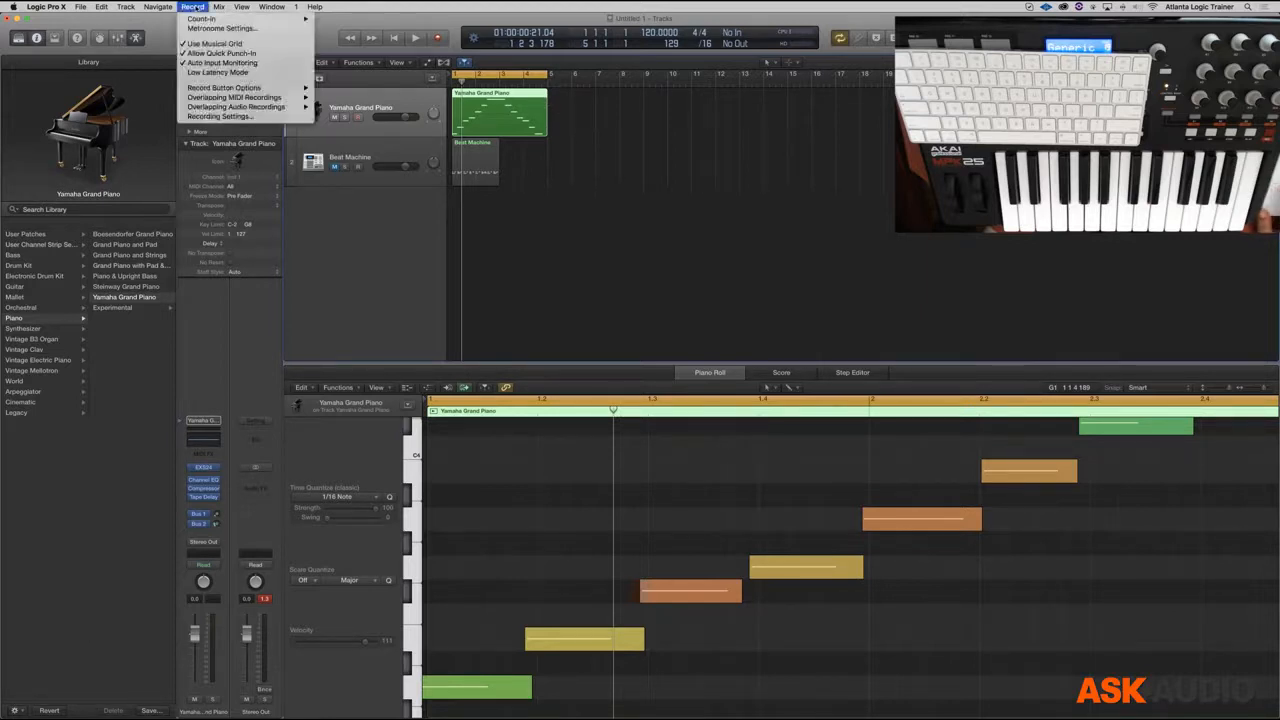
left_click(236, 96)
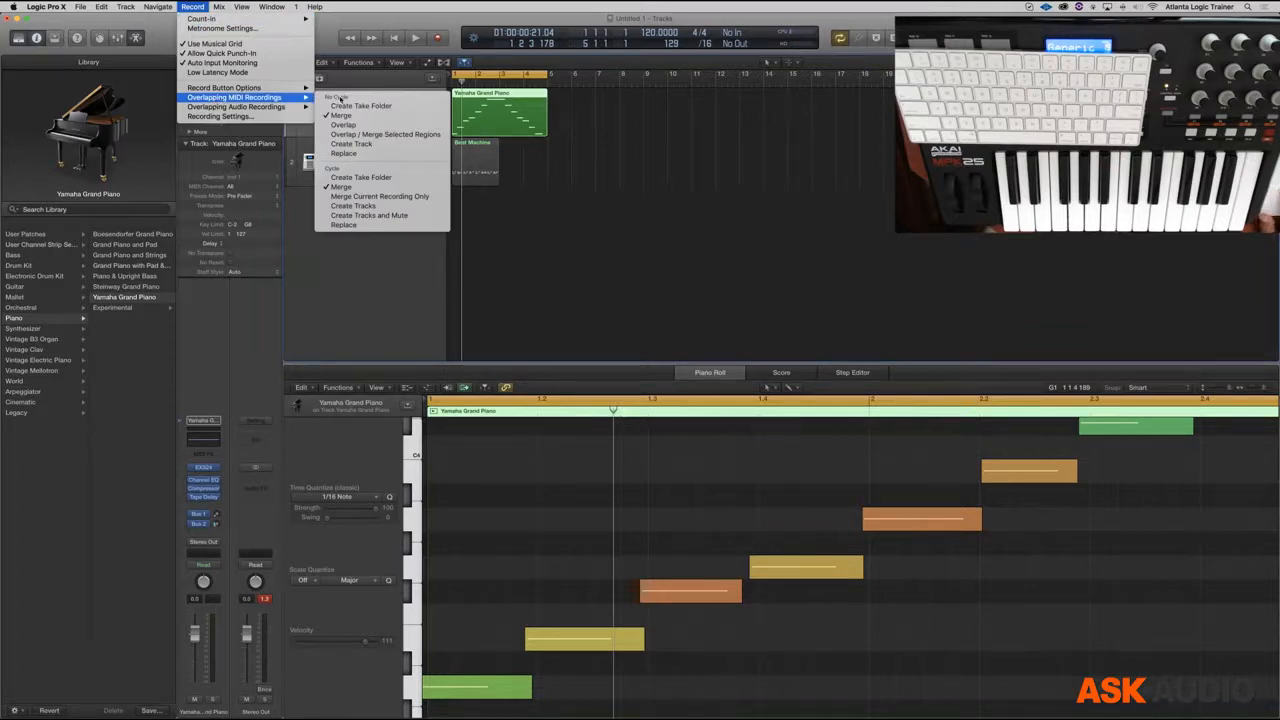
mouse_move(340, 114)
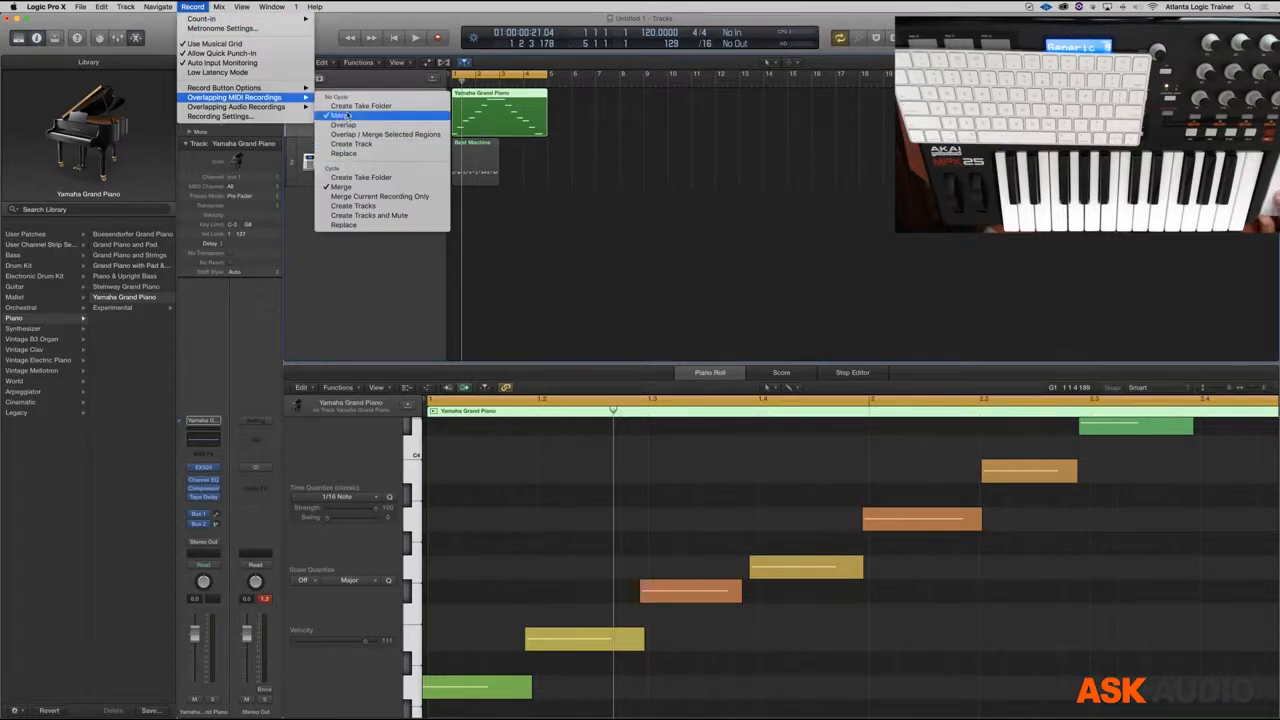
mouse_move(342, 188)
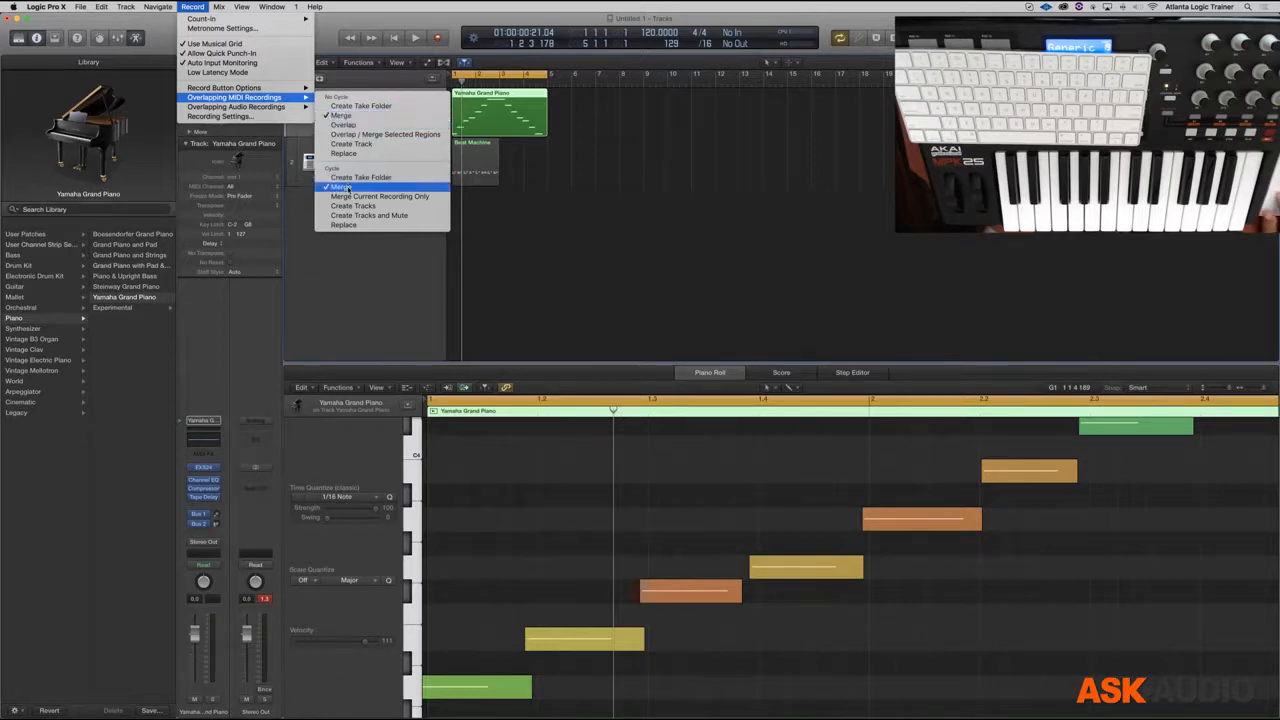
mouse_move(360, 176)
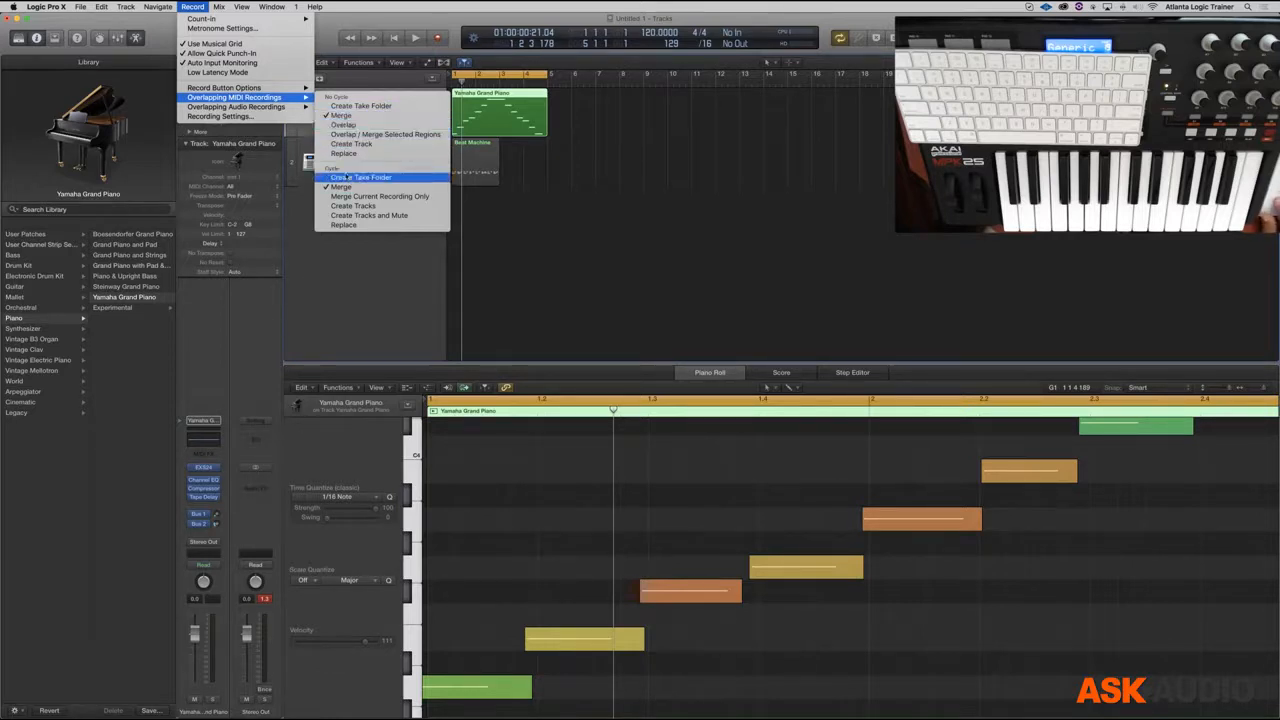
mouse_move(360, 186)
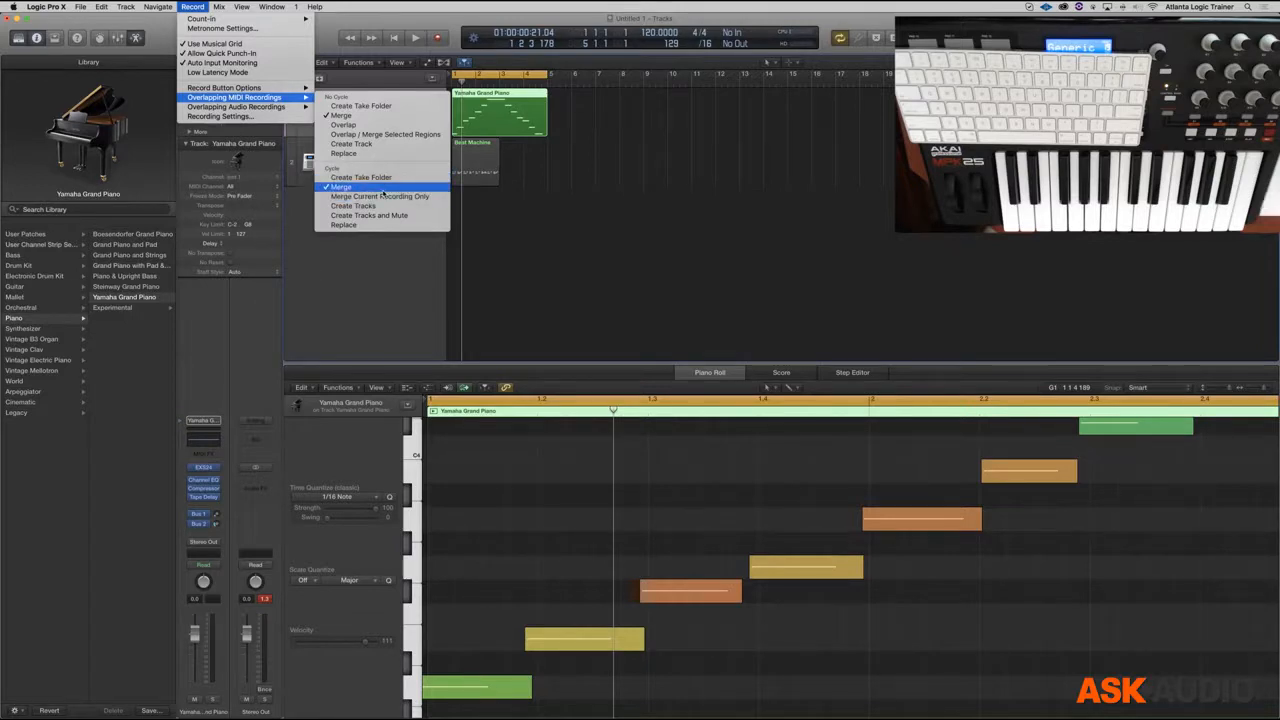
mouse_move(344, 124)
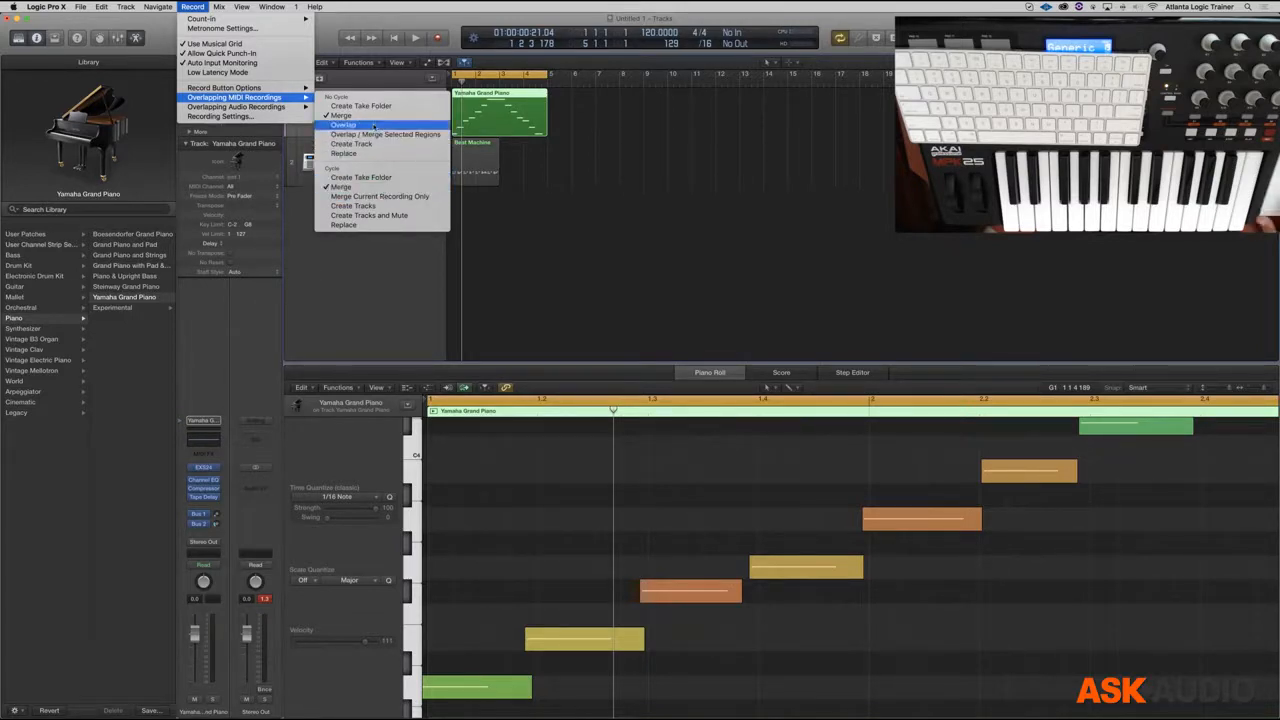
left_click(344, 124)
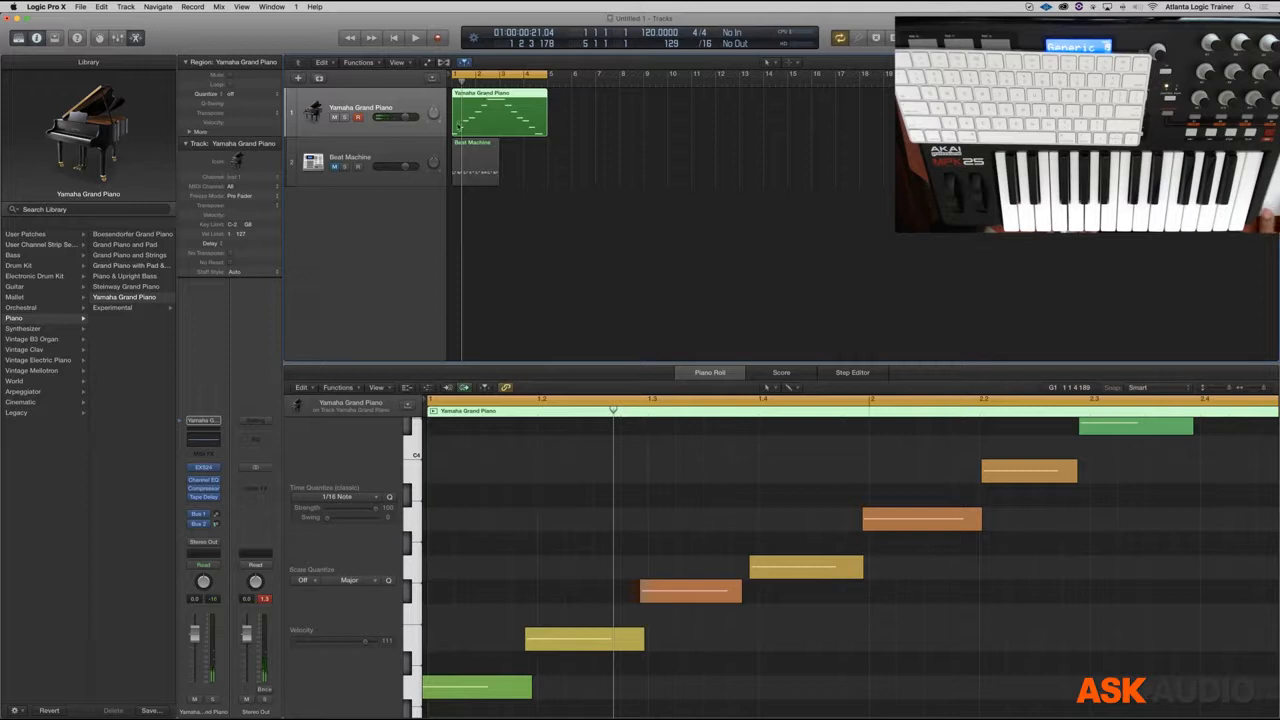
left_click(392, 36)
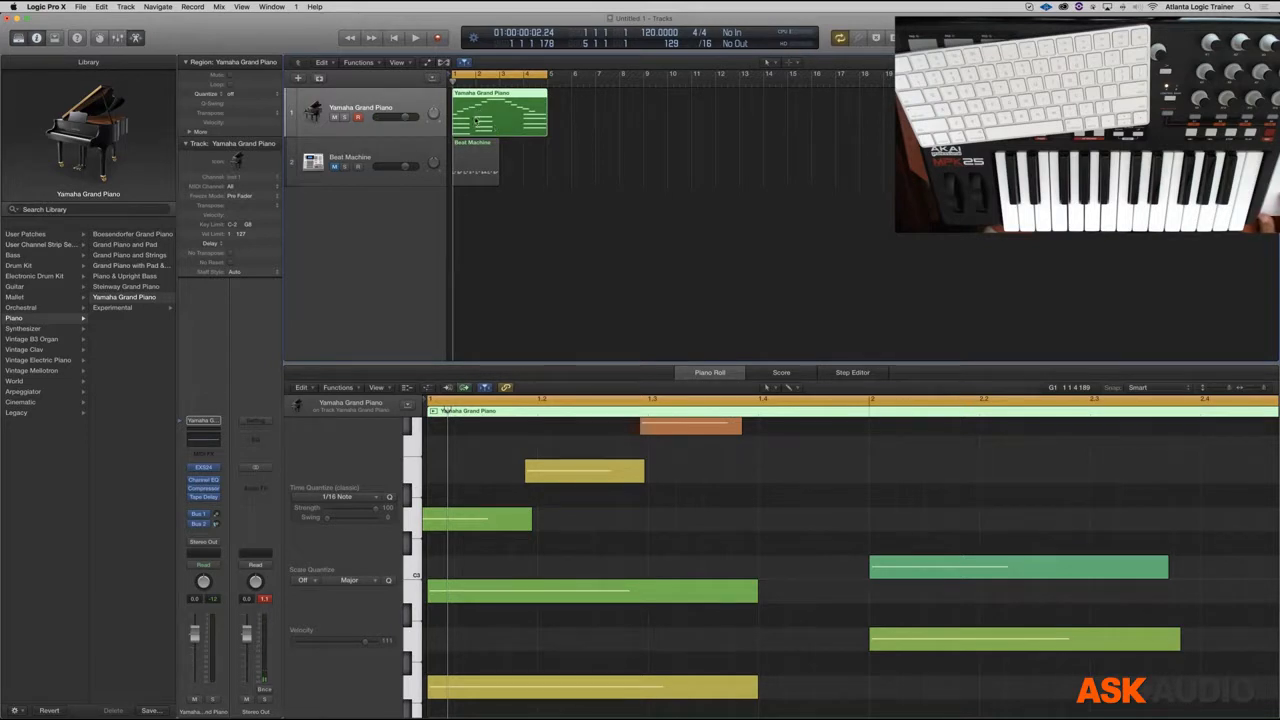
mouse_move(708, 540)
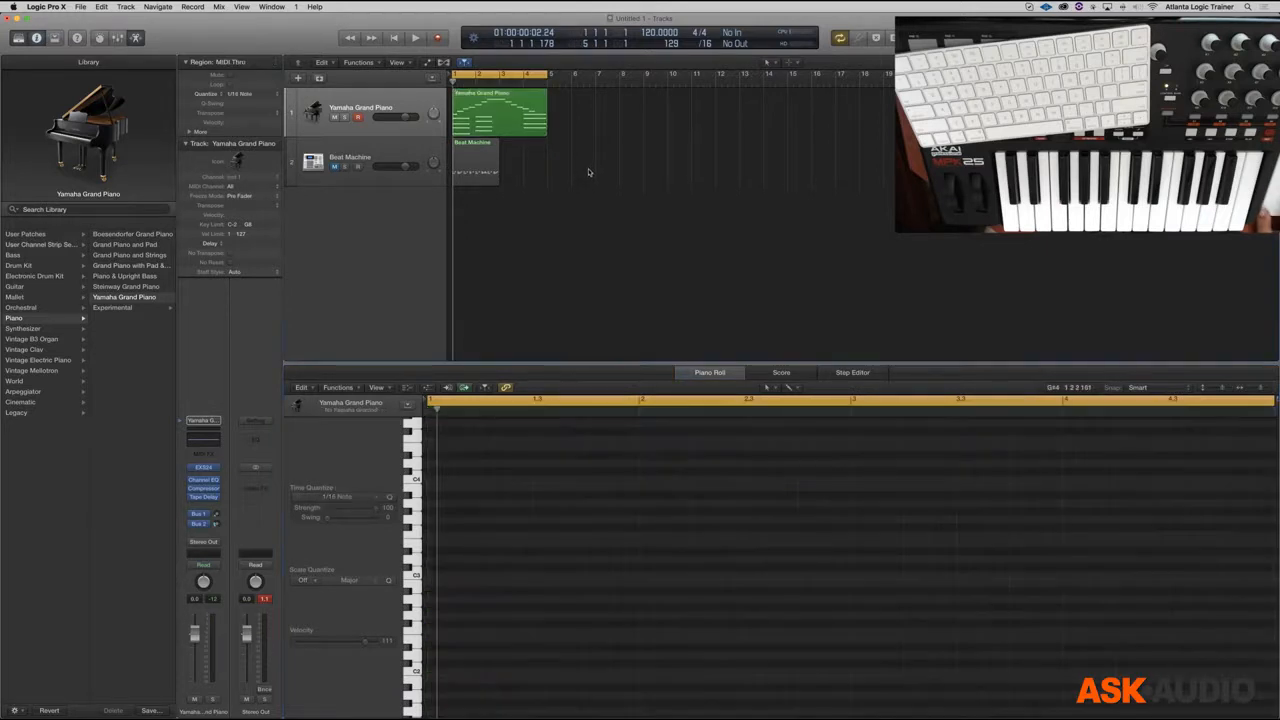
left_click_drag(500, 112, 650, 112)
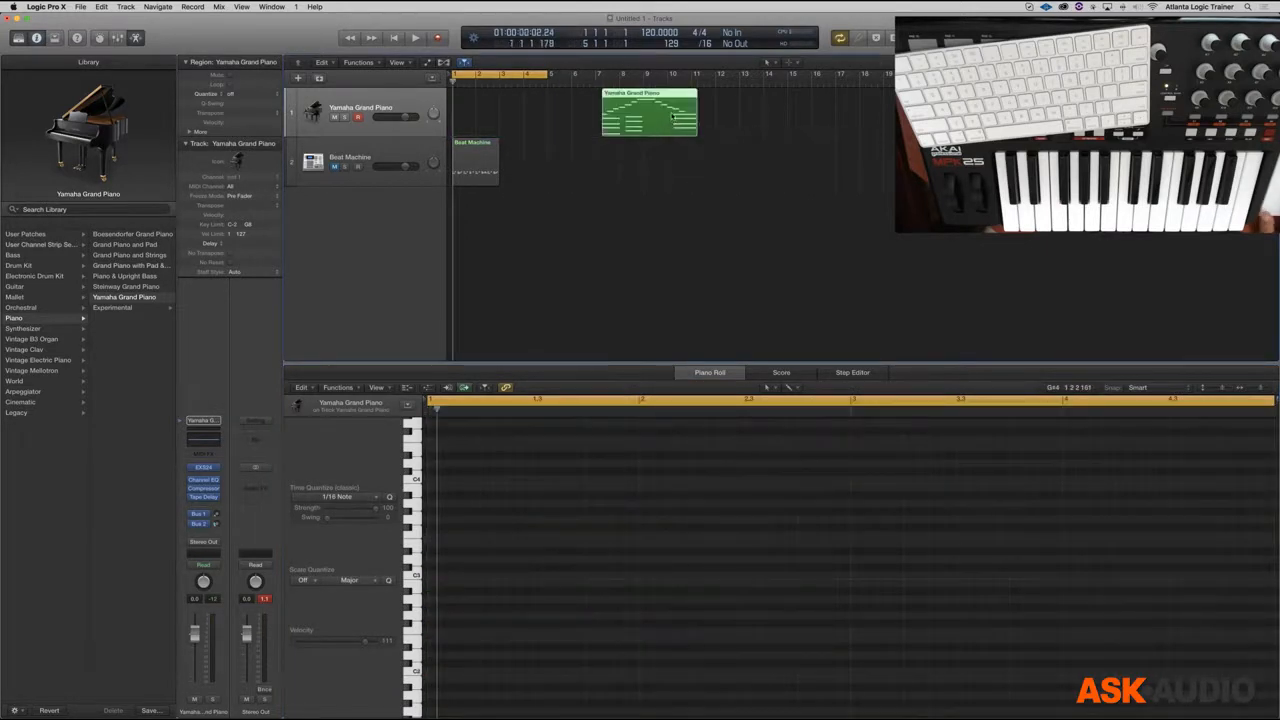
left_click_drag(648, 112, 538, 112)
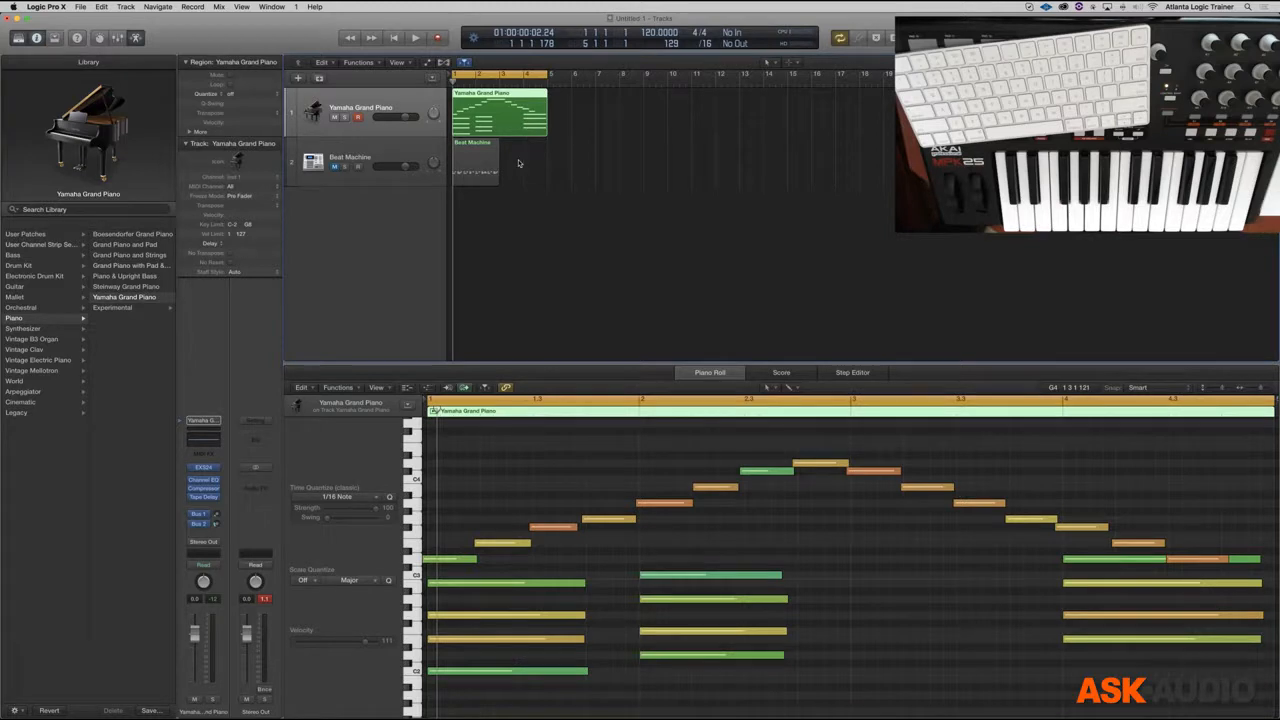
mouse_move(404, 172)
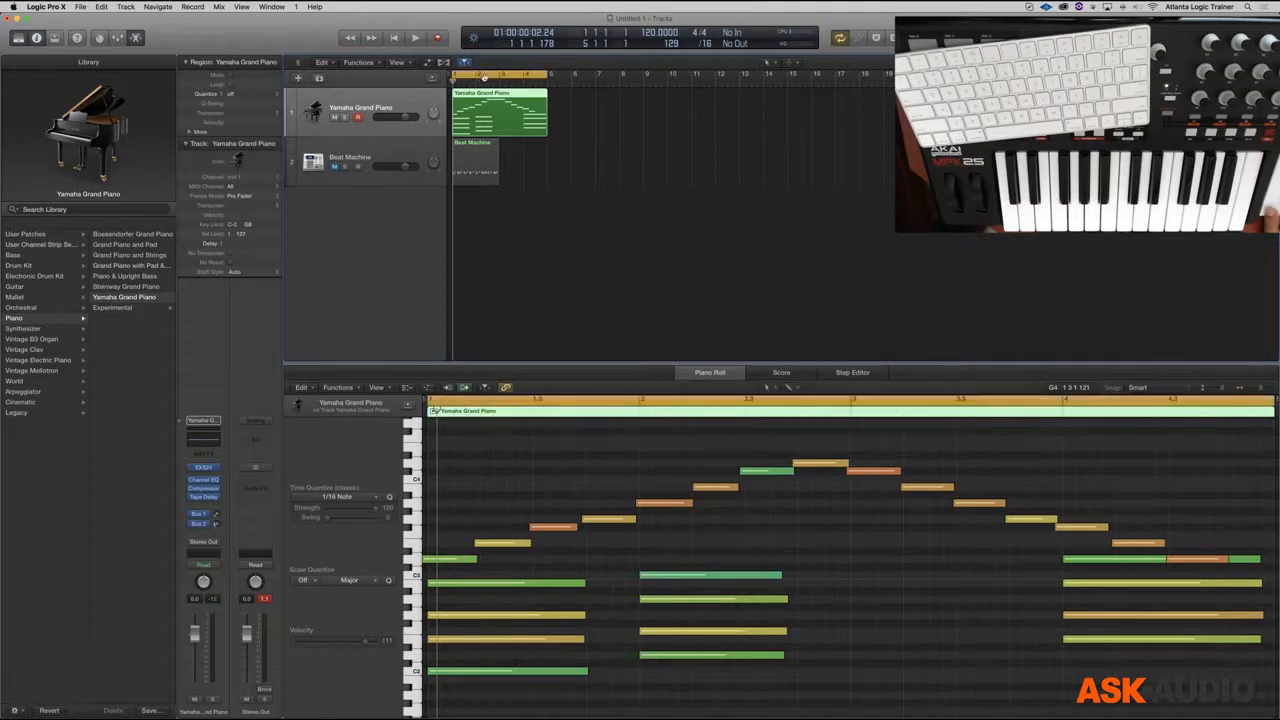
Select the drum machine and piano regions together and delete both
left_click(476, 164)
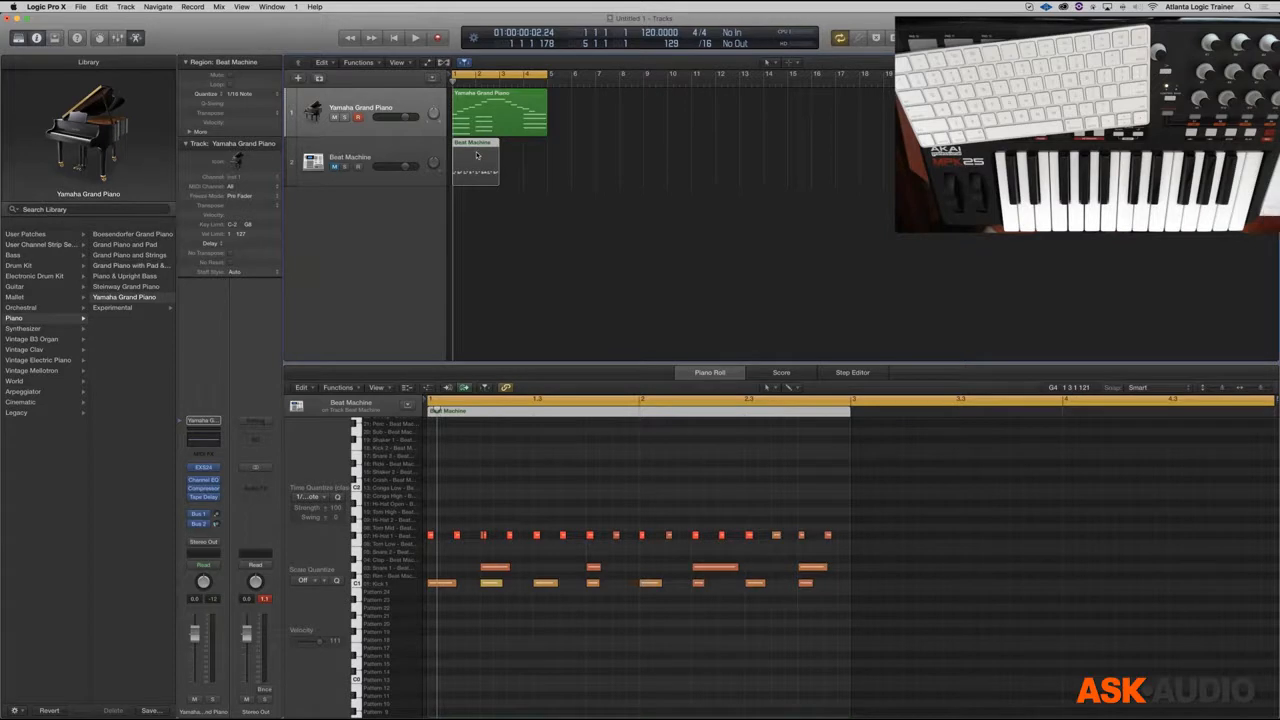
mouse_move(564, 112)
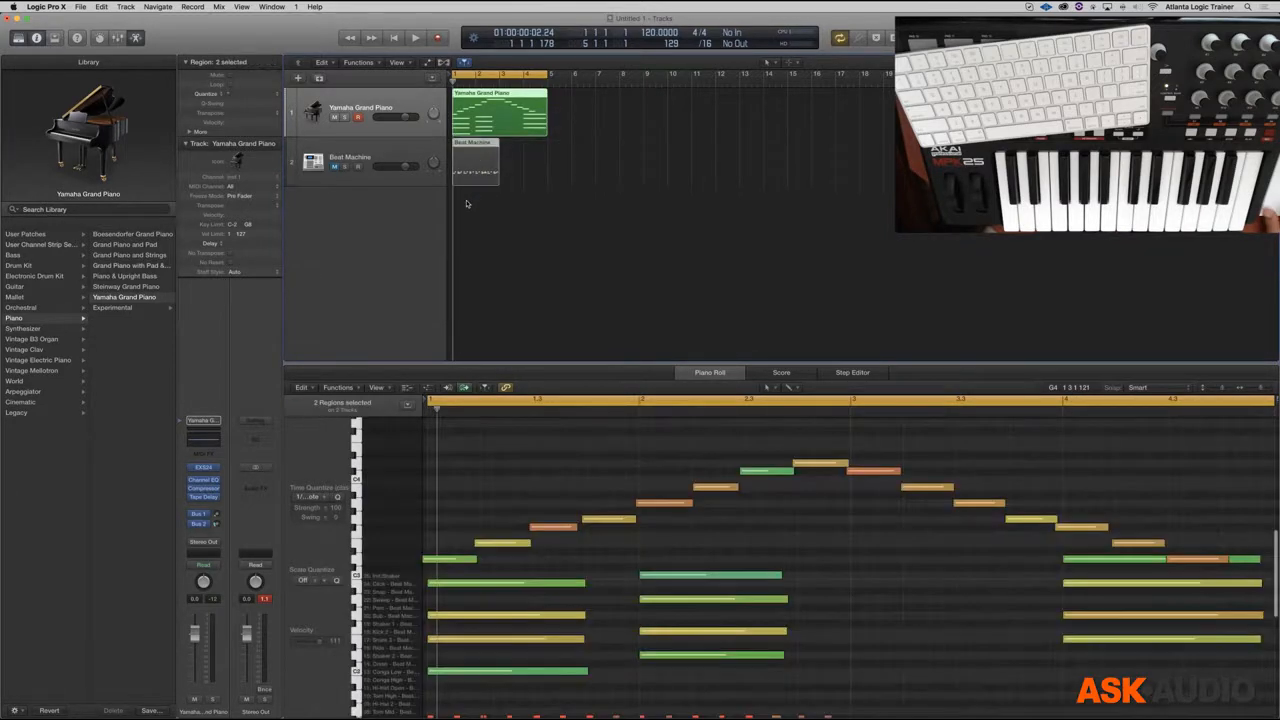
left_click(350, 160)
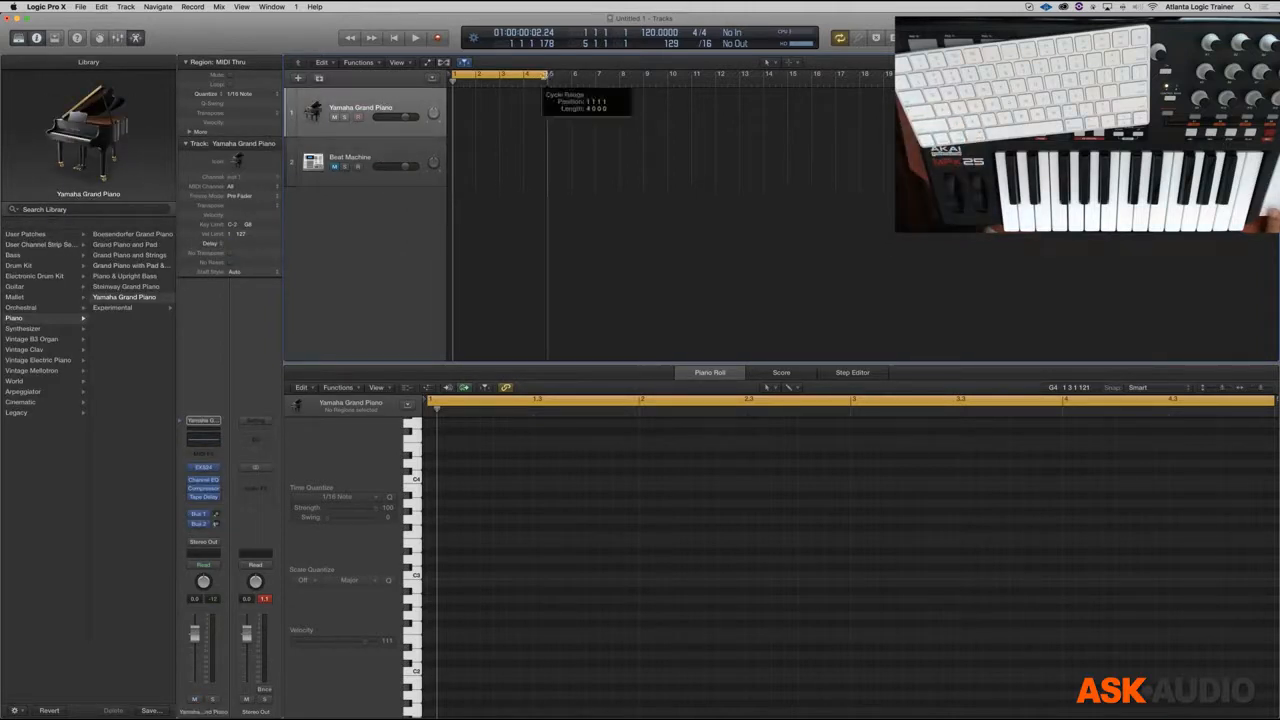
Drag a cycle range across bars 1 to 5 in the ruler and enable it
left_click_drag(524, 72, 518, 72)
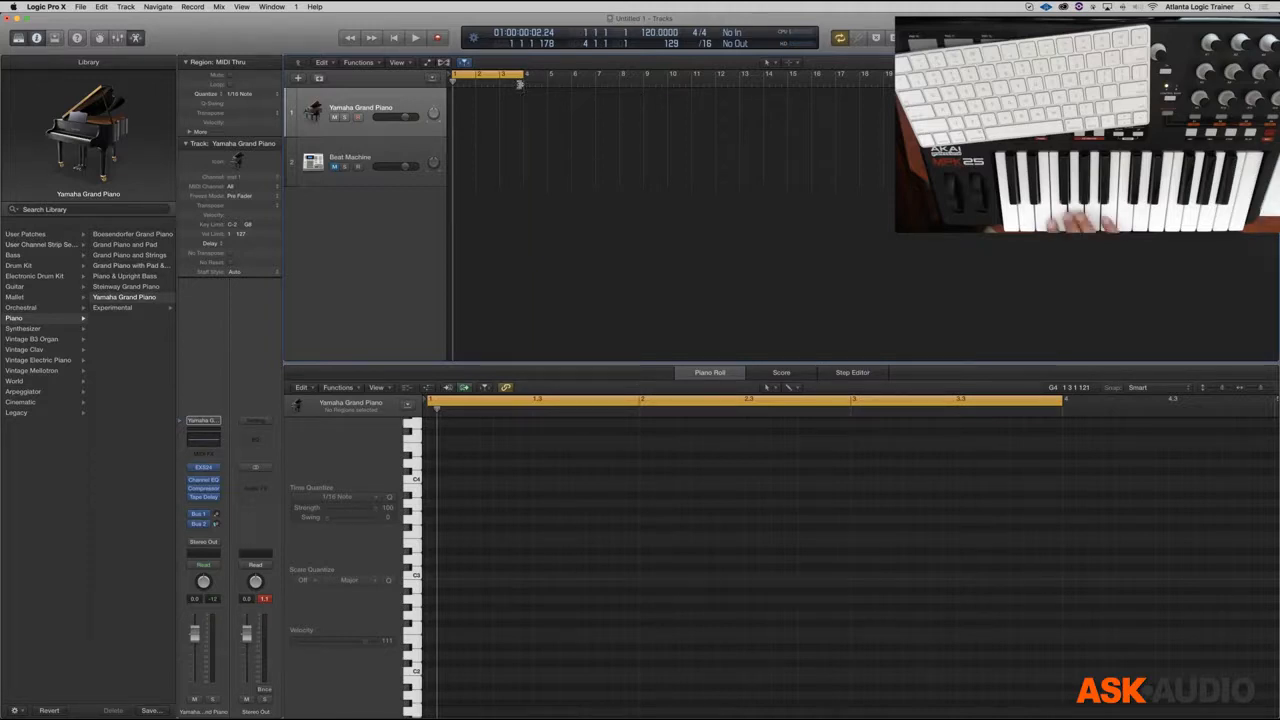
left_click(356, 116)
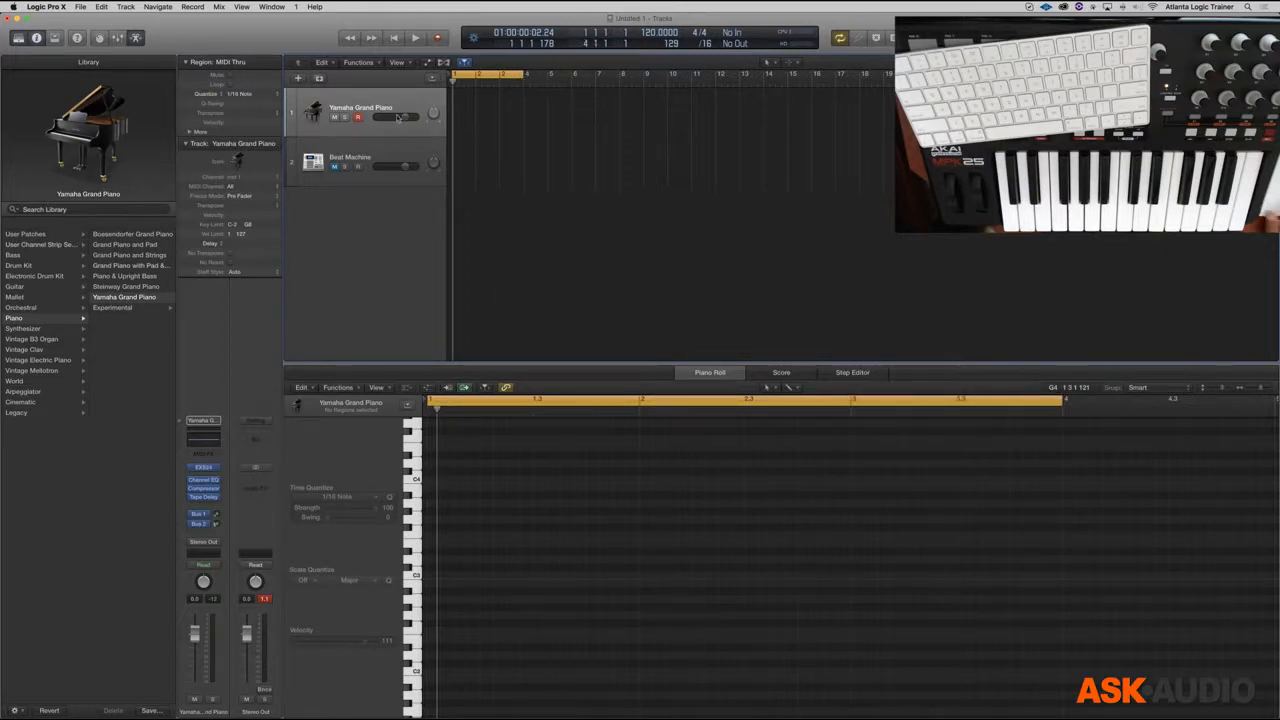
mouse_move(368, 84)
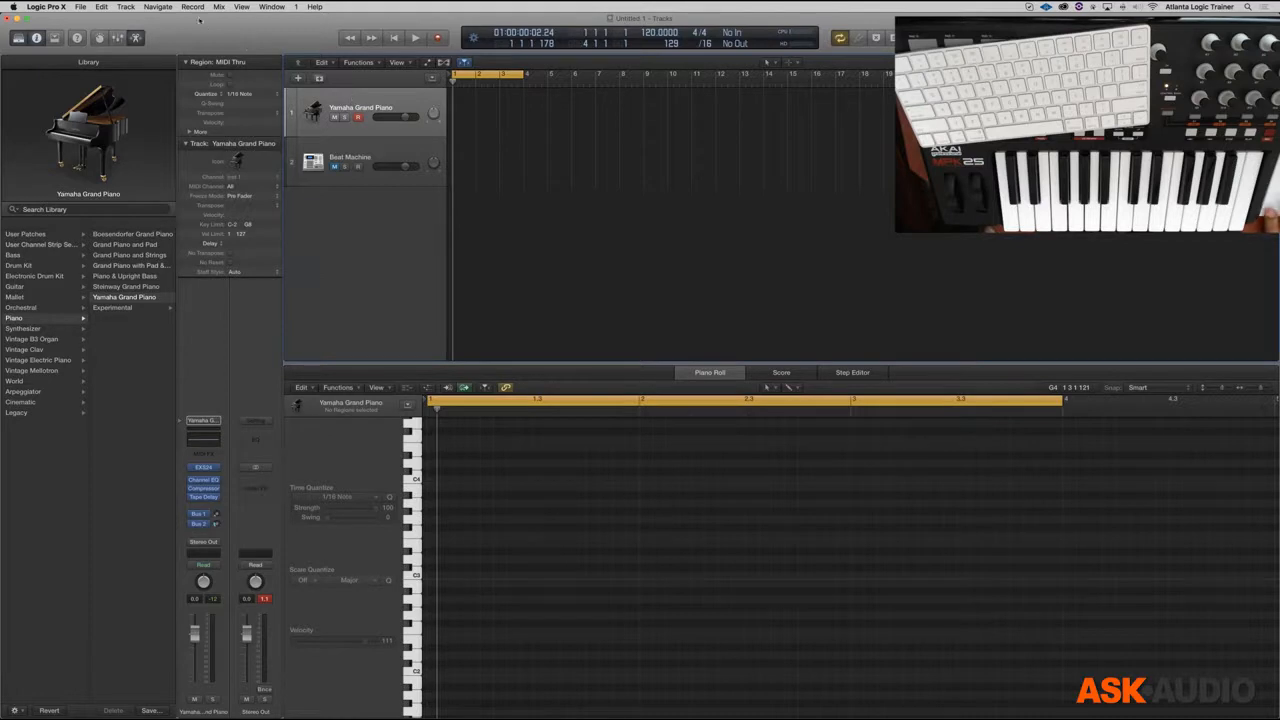
Set Overlapping MIDI Recordings to Create Take Folder and verify the setting
left_click(192, 8)
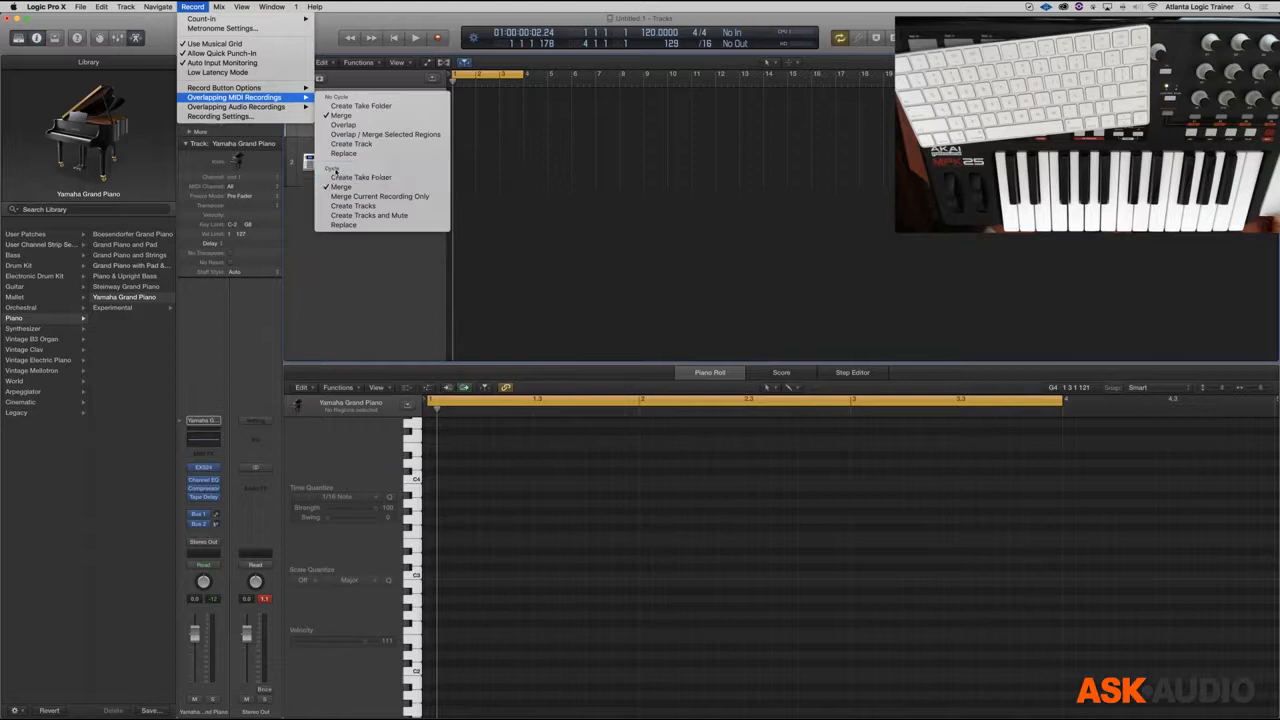
mouse_move(360, 176)
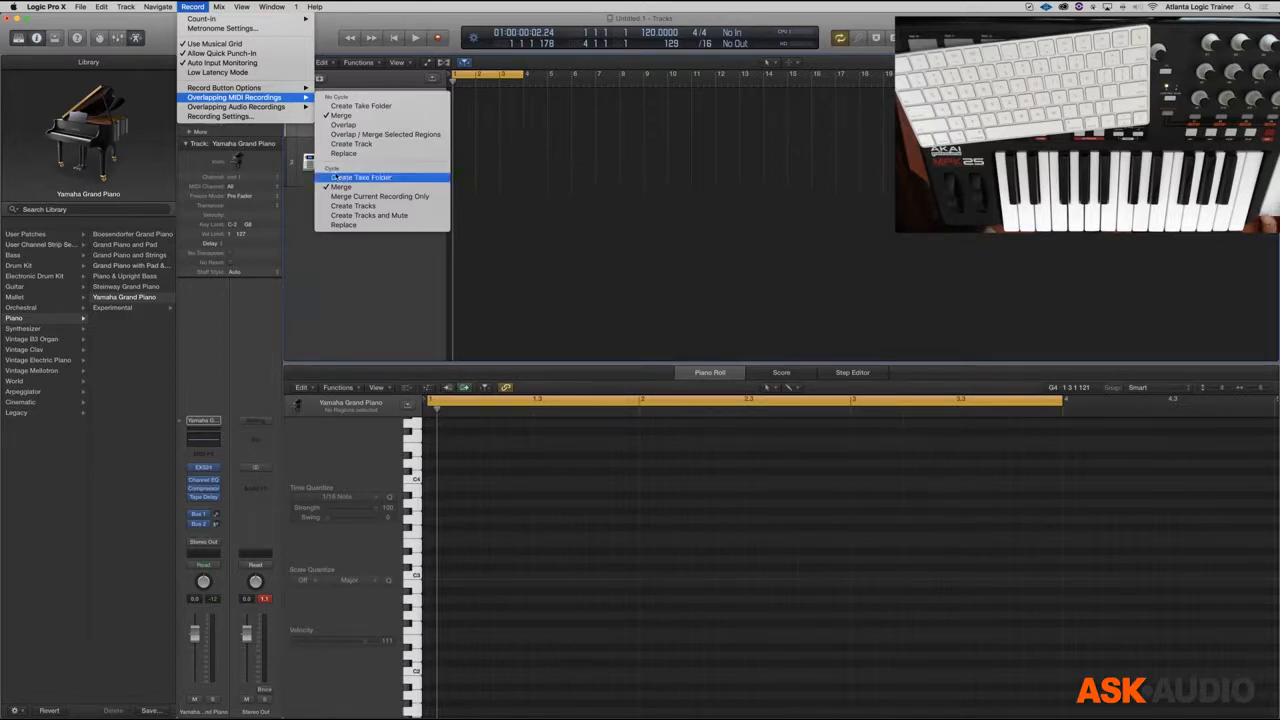
mouse_move(340, 188)
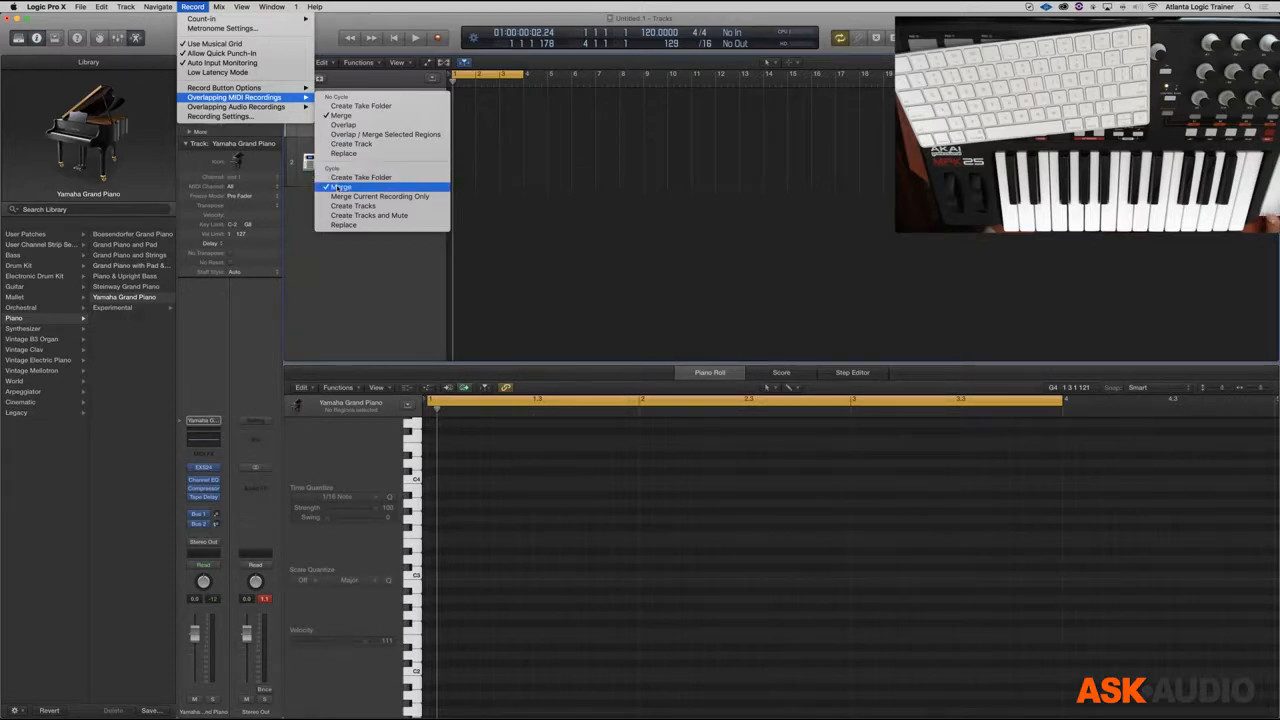
mouse_move(360, 176)
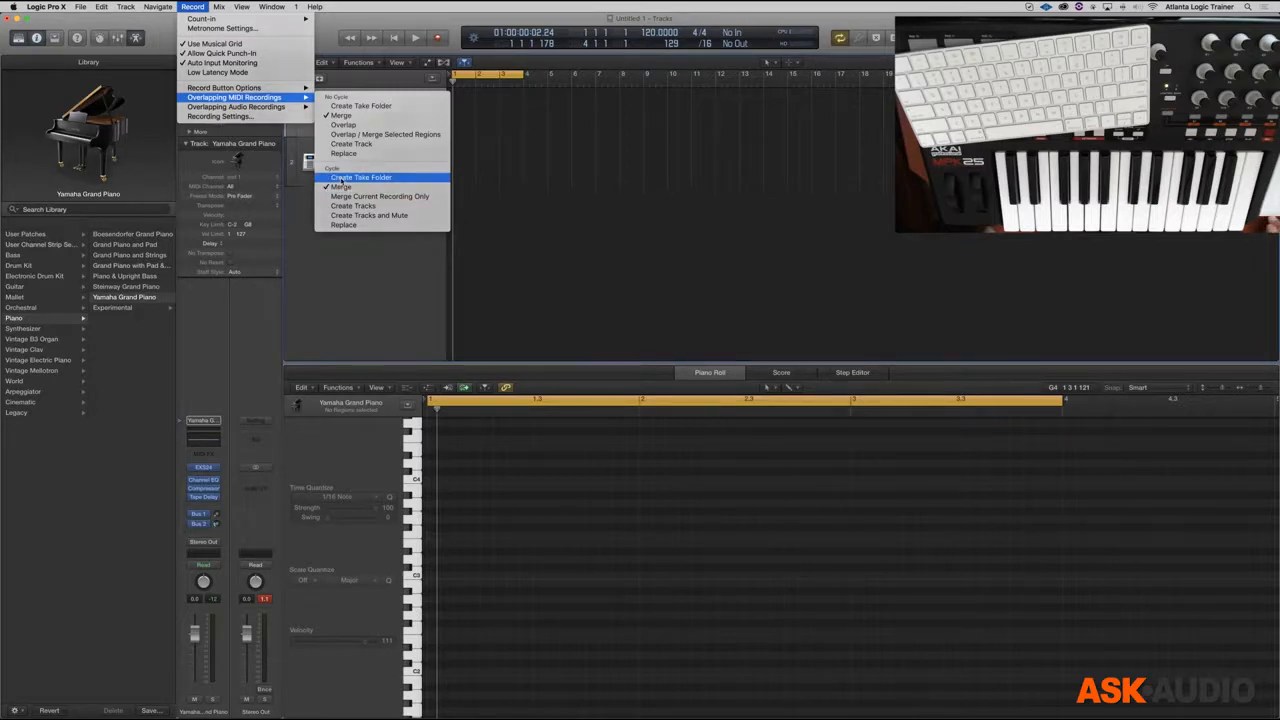
left_click(360, 176)
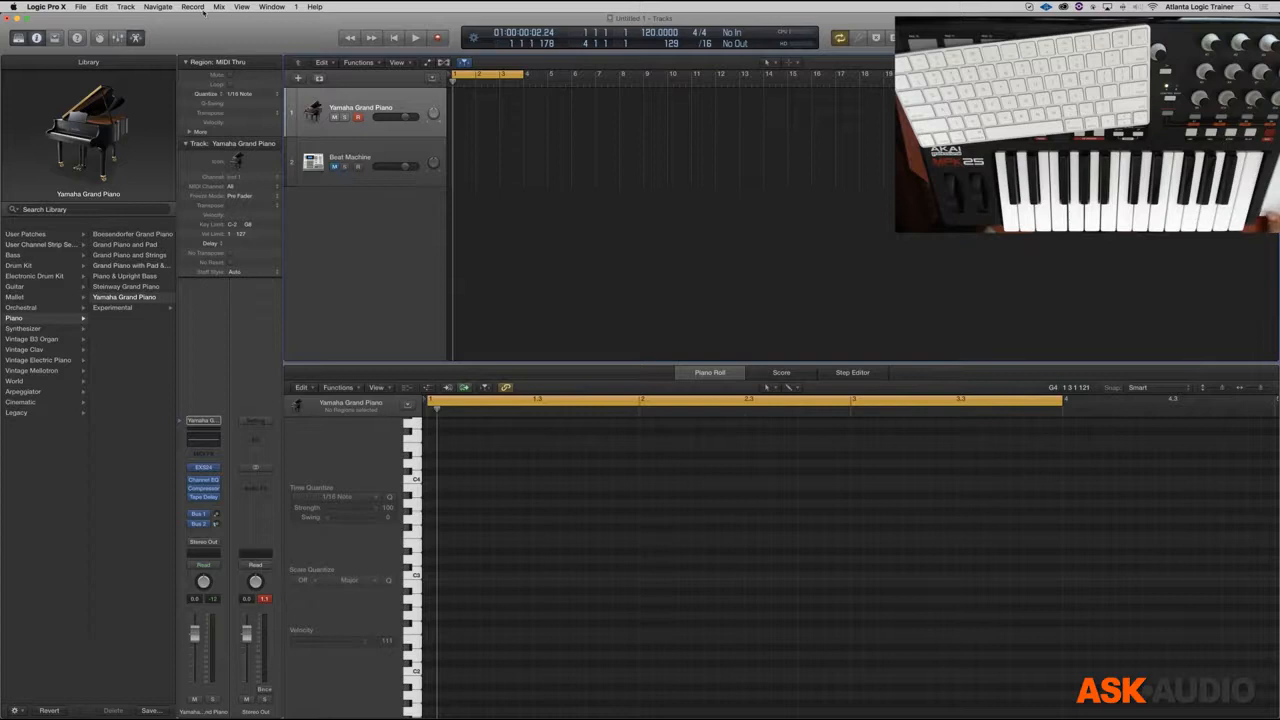
left_click(192, 8)
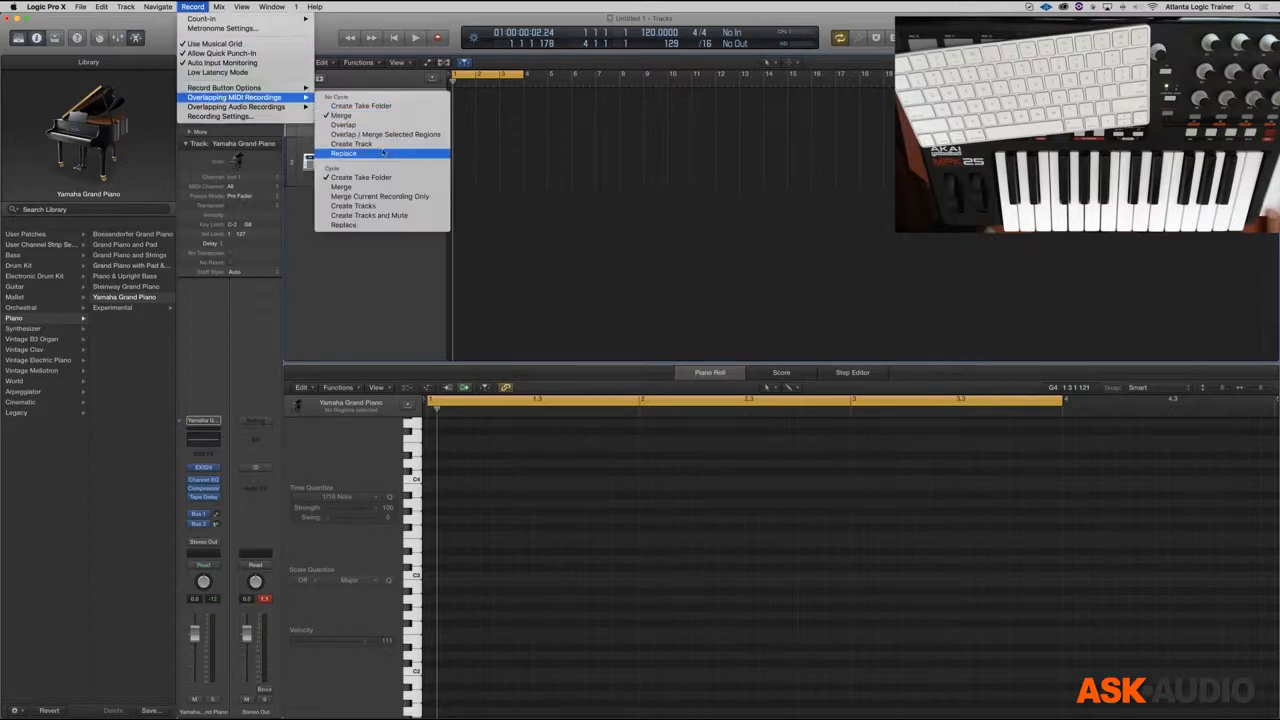
mouse_move(340, 188)
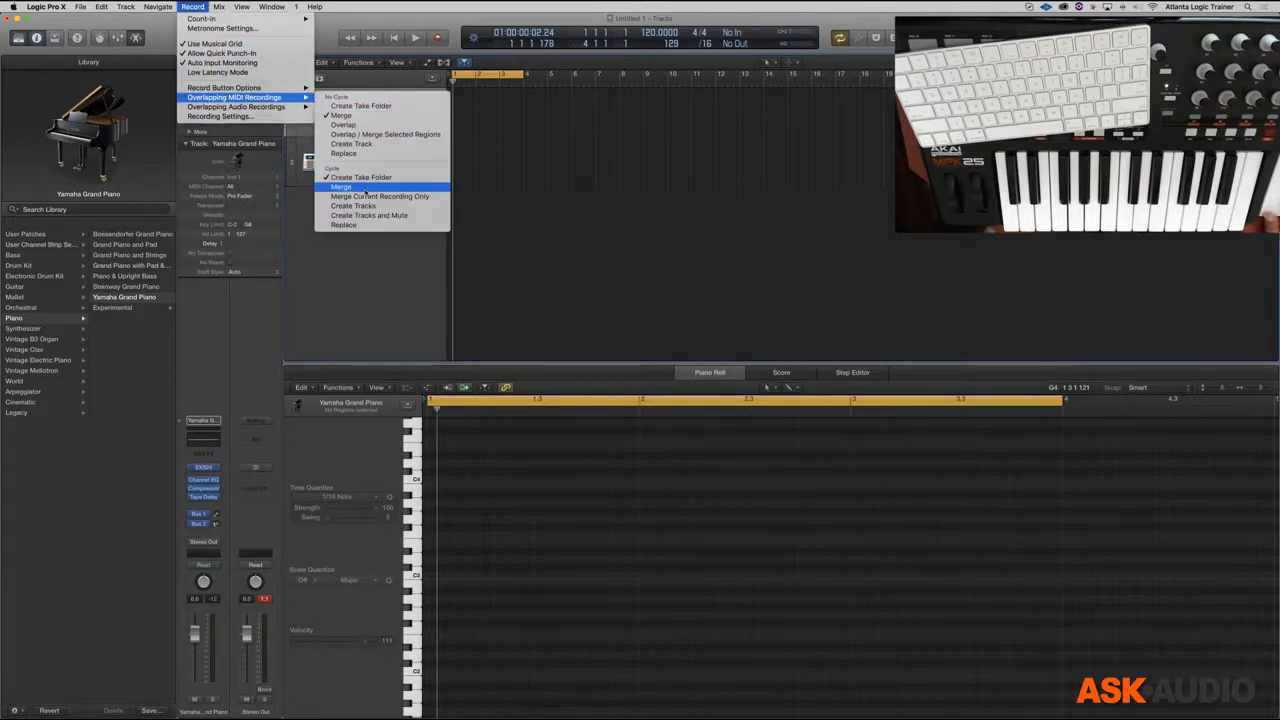
mouse_move(352, 204)
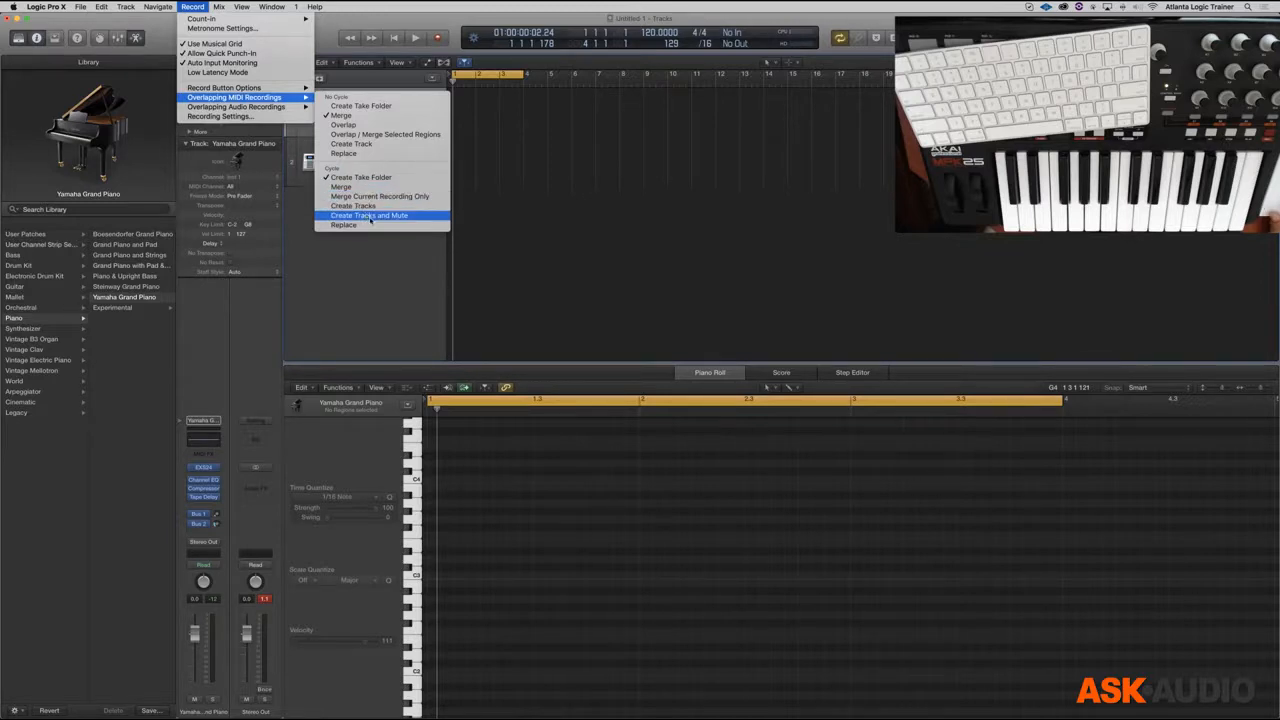
mouse_move(360, 176)
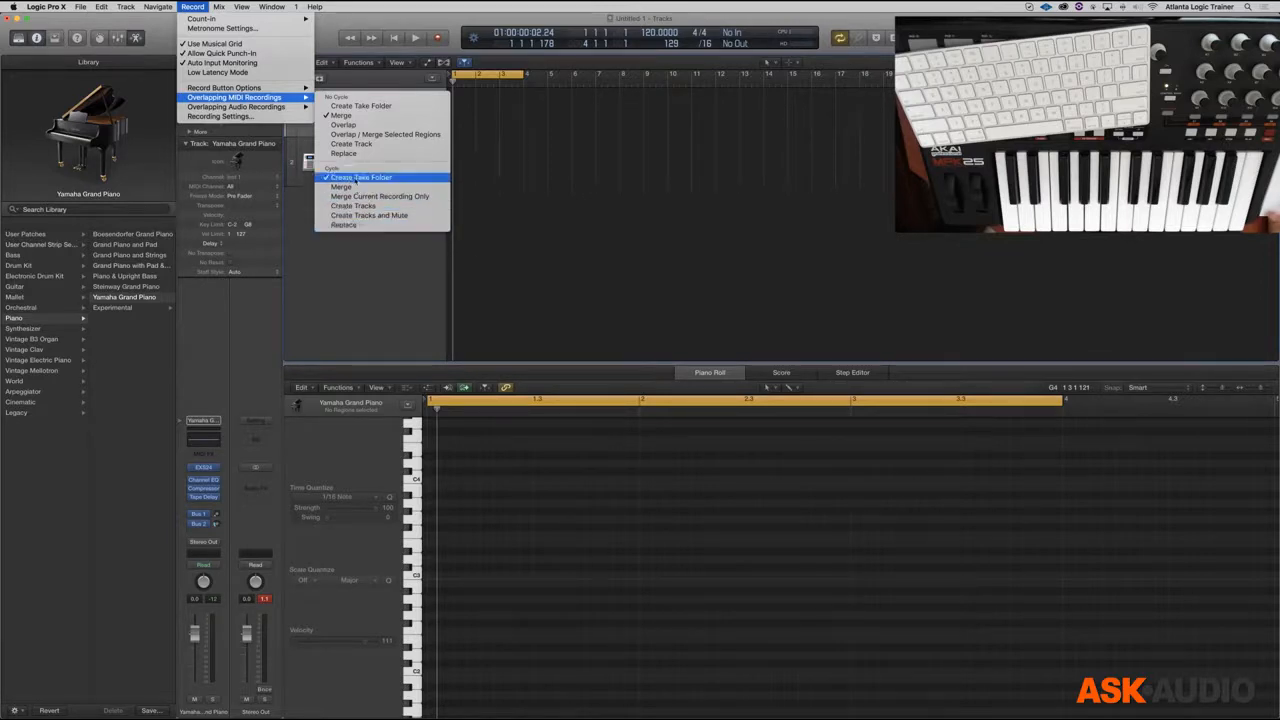
left_click(362, 176)
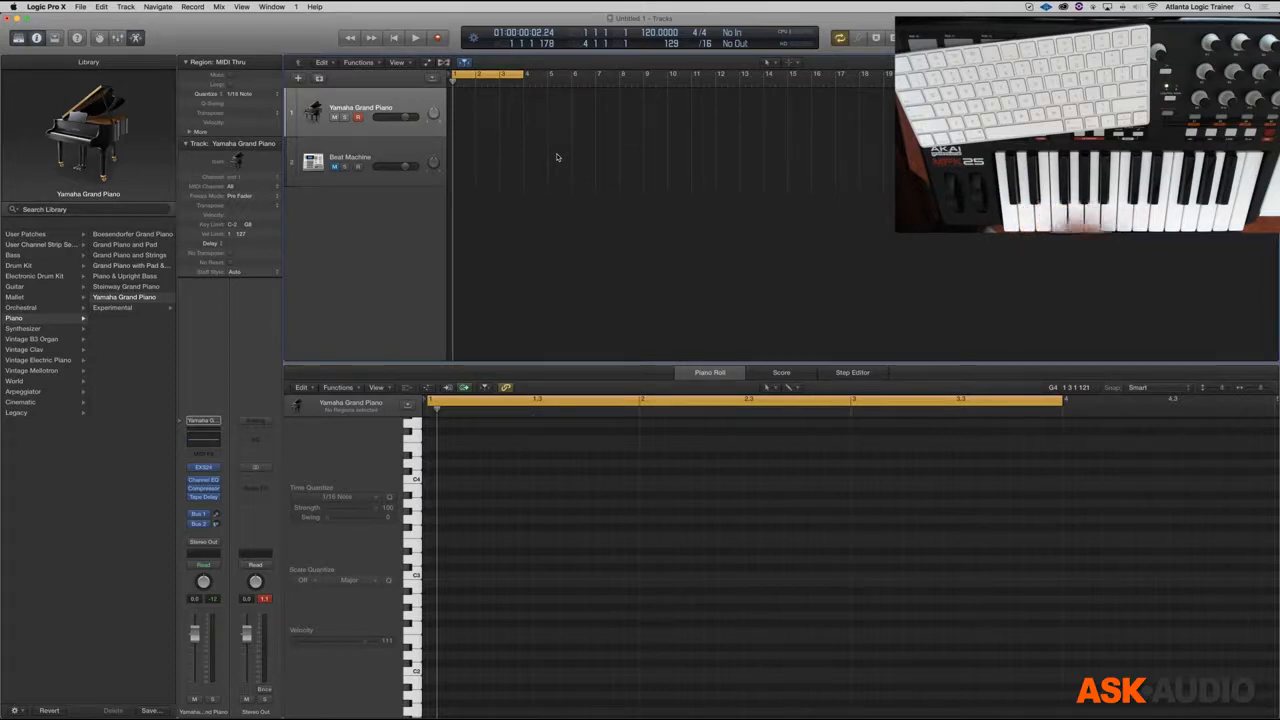
Record scale takes on the Yamaha Grand Piano track over the cycle range
left_click(414, 36)
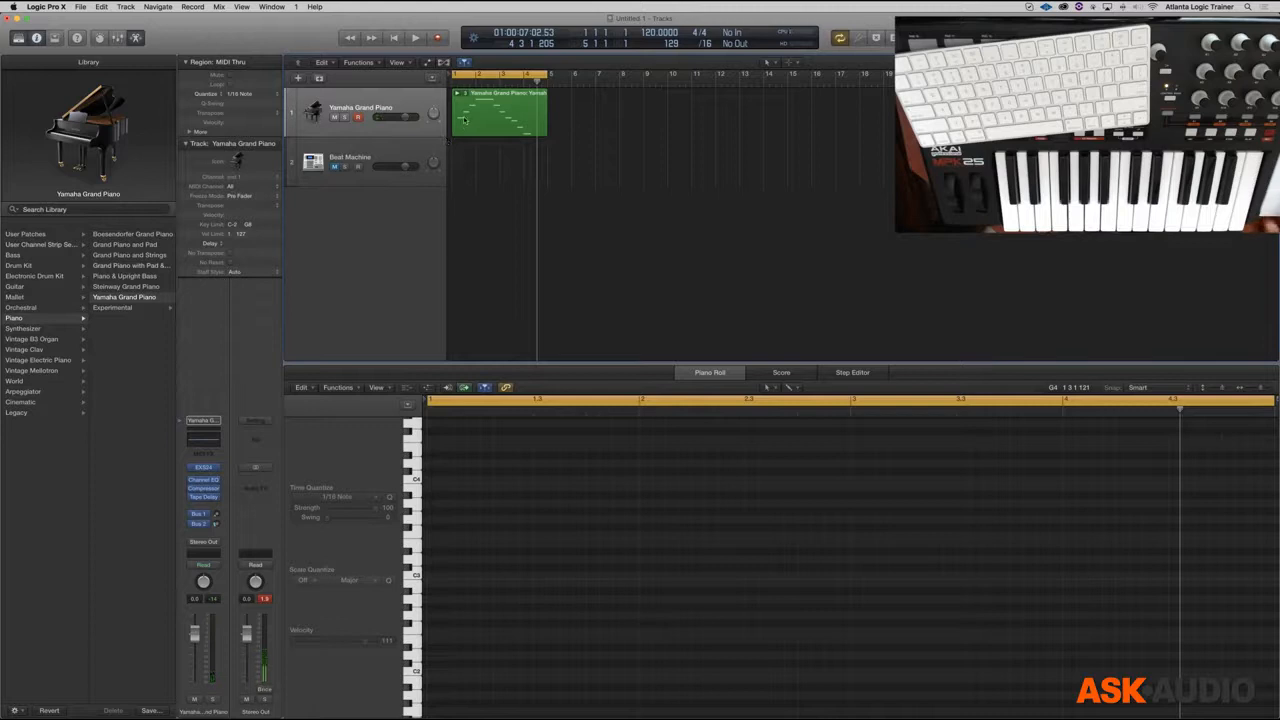
mouse_move(464, 120)
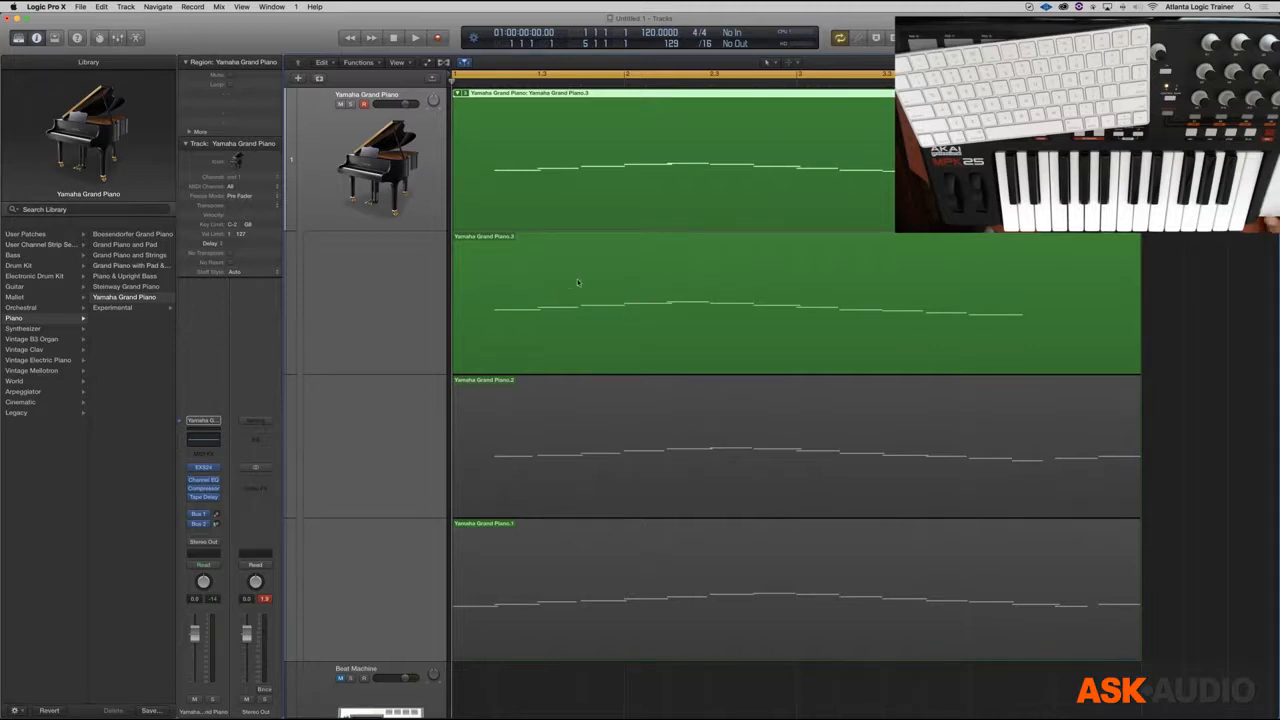
mouse_move(664, 296)
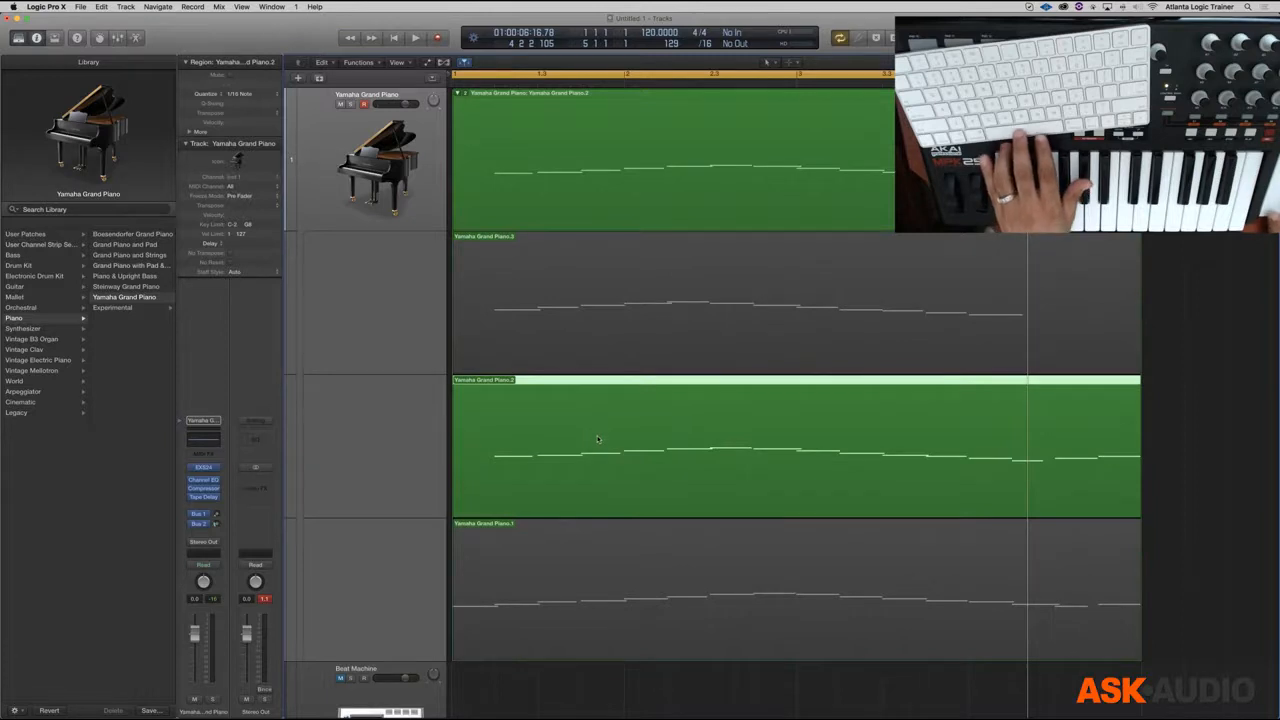
Make the middle take active, then the bottom take
left_click(414, 36)
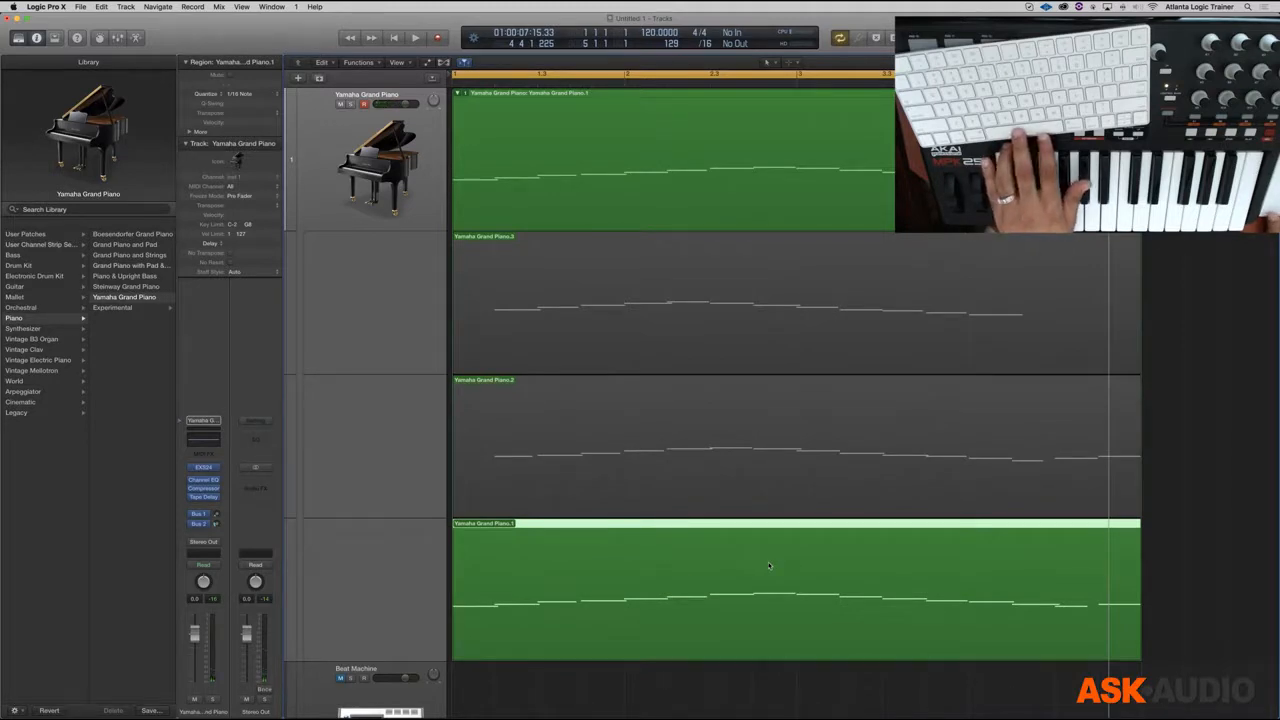
left_click(414, 38)
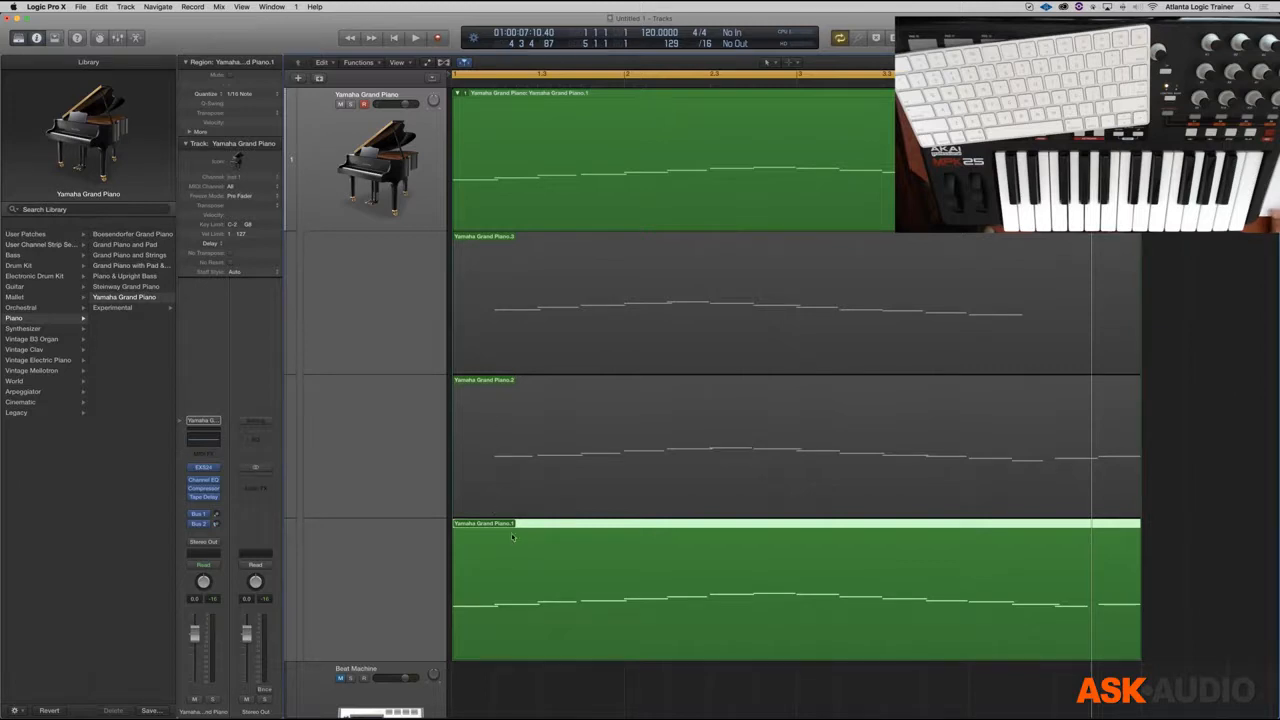
mouse_move(476, 136)
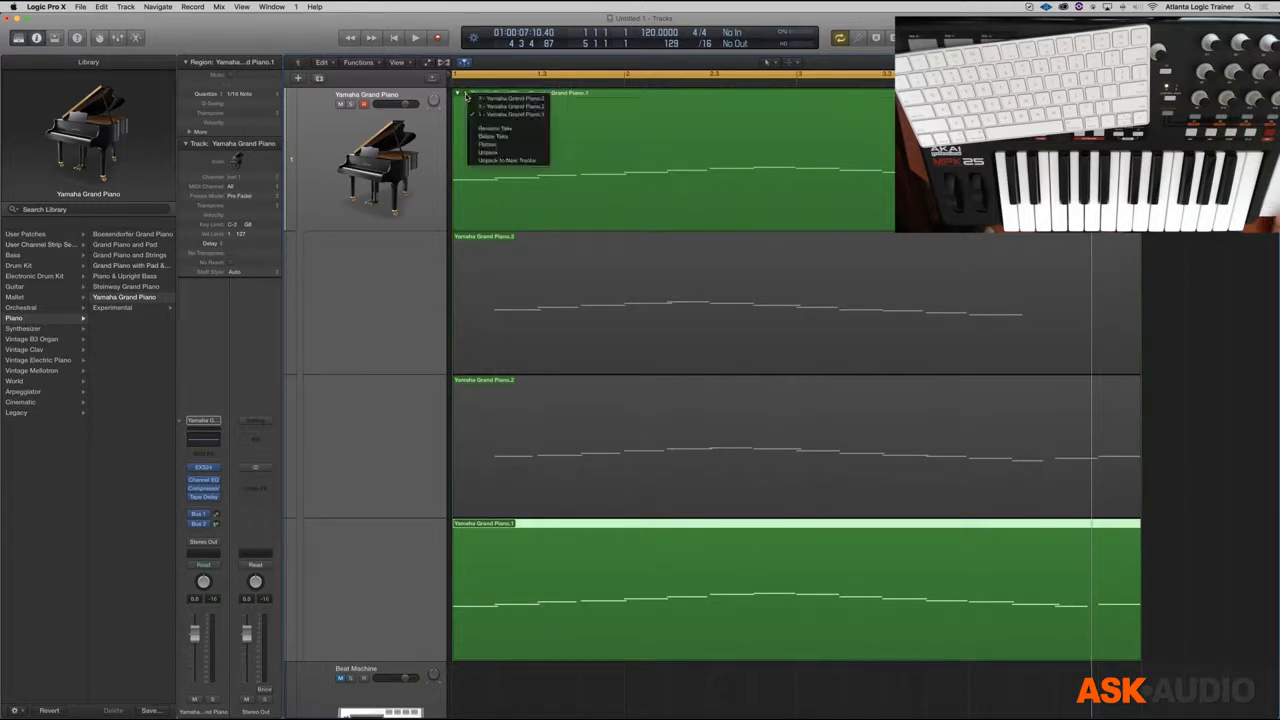
mouse_move(496, 128)
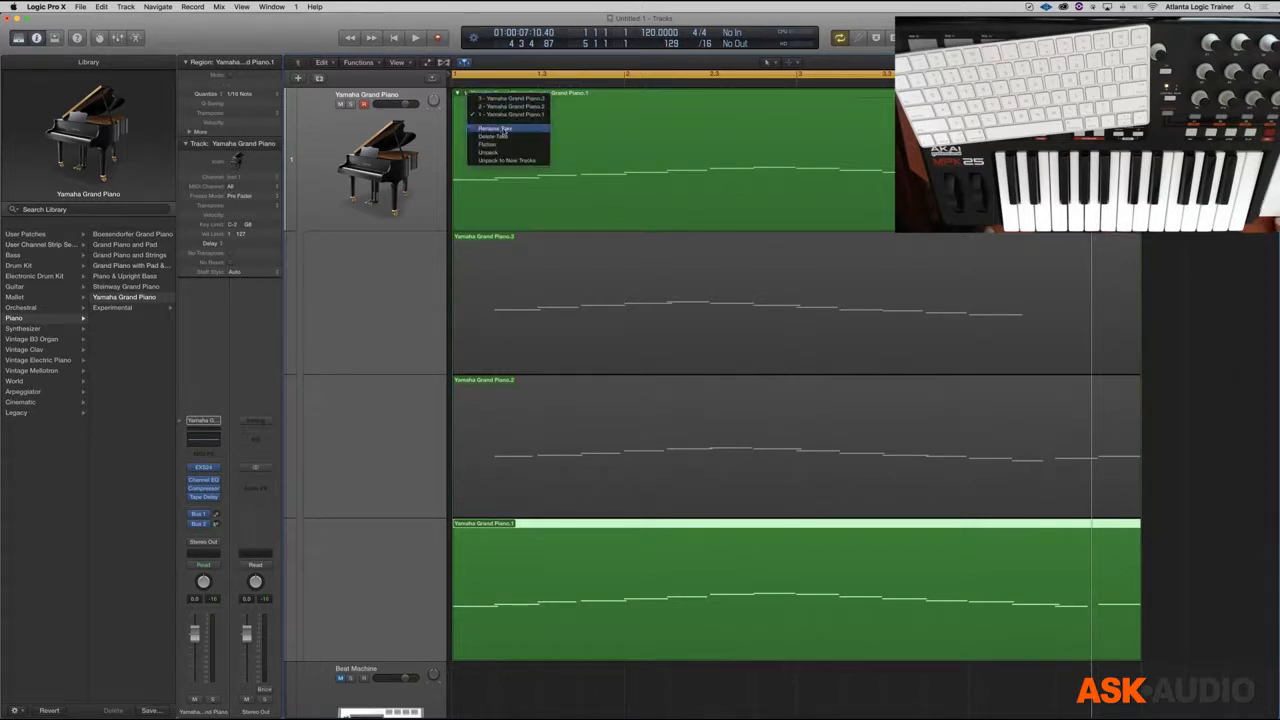
mouse_move(500, 136)
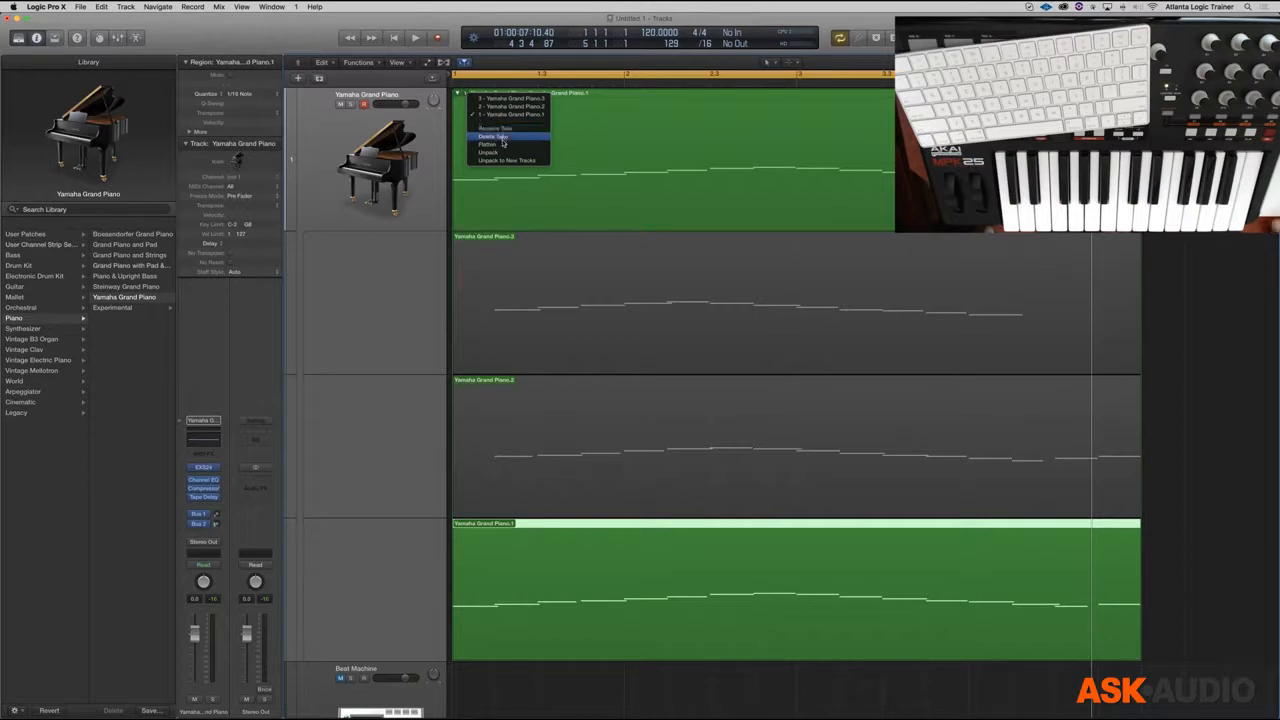
mouse_move(500, 152)
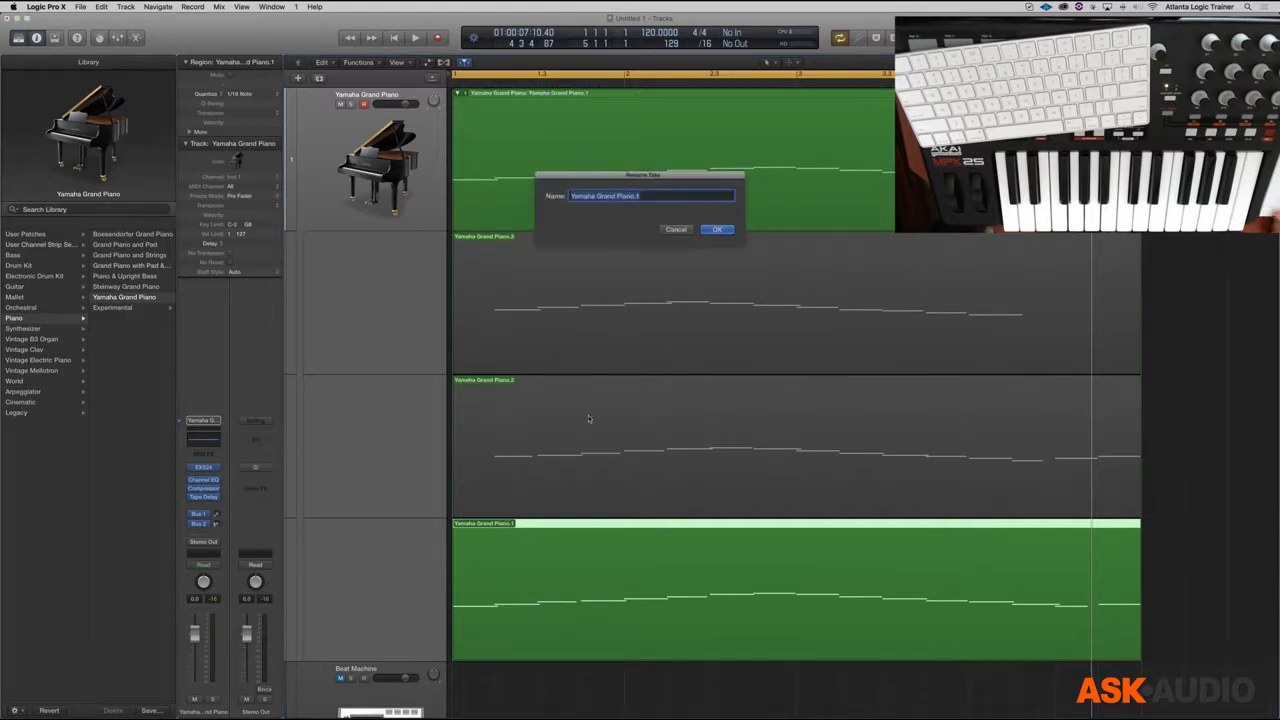
Name the first take C Major, the next D Major and the remaining take E Major
type("C M")
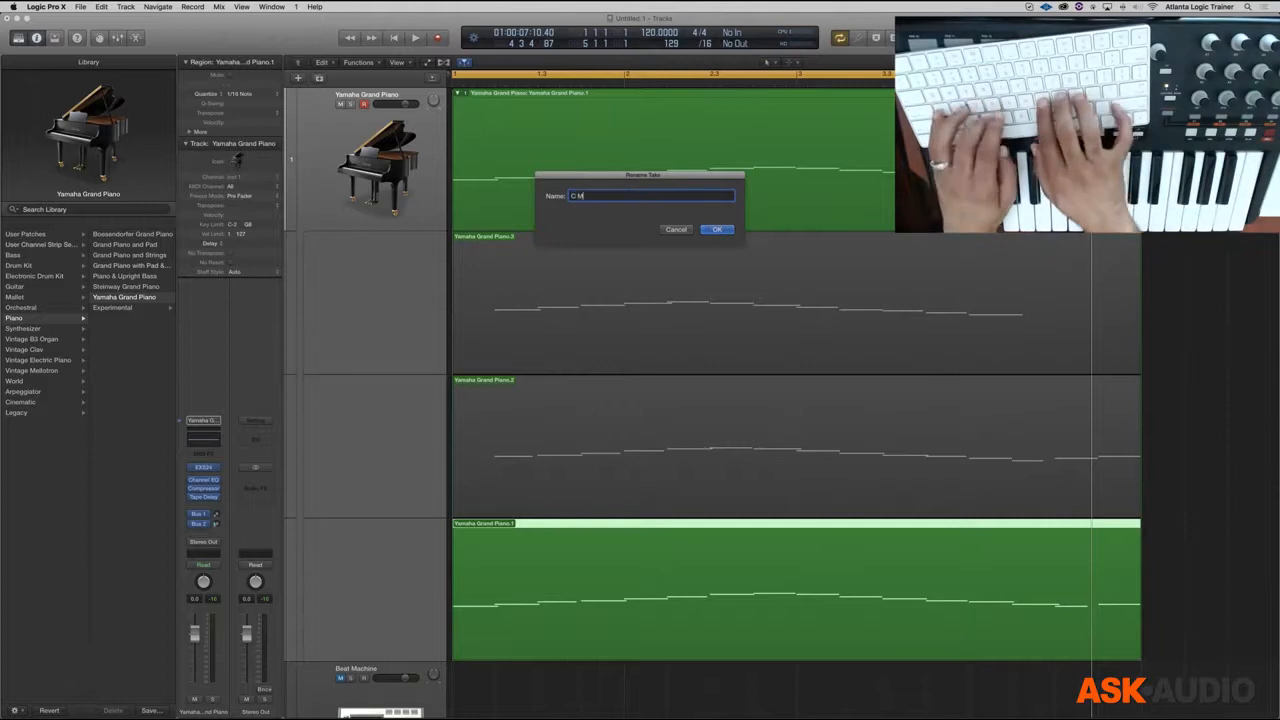
left_click(716, 228)
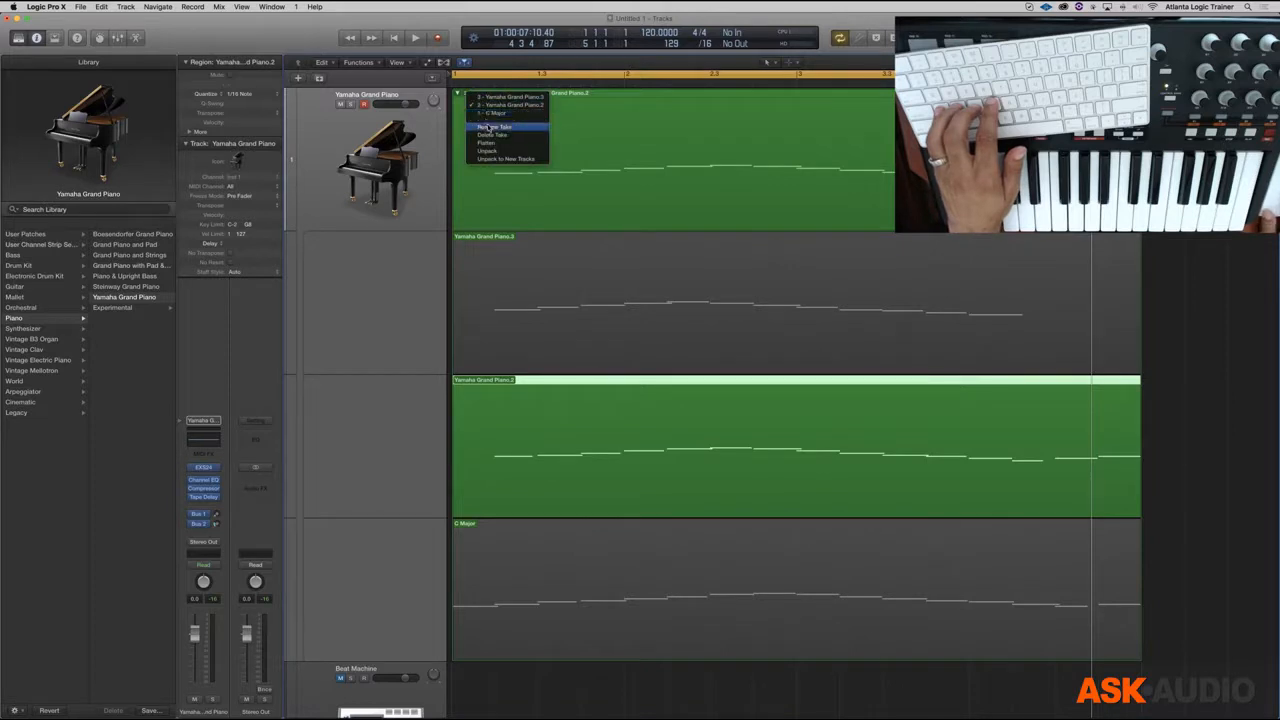
left_click(496, 126)
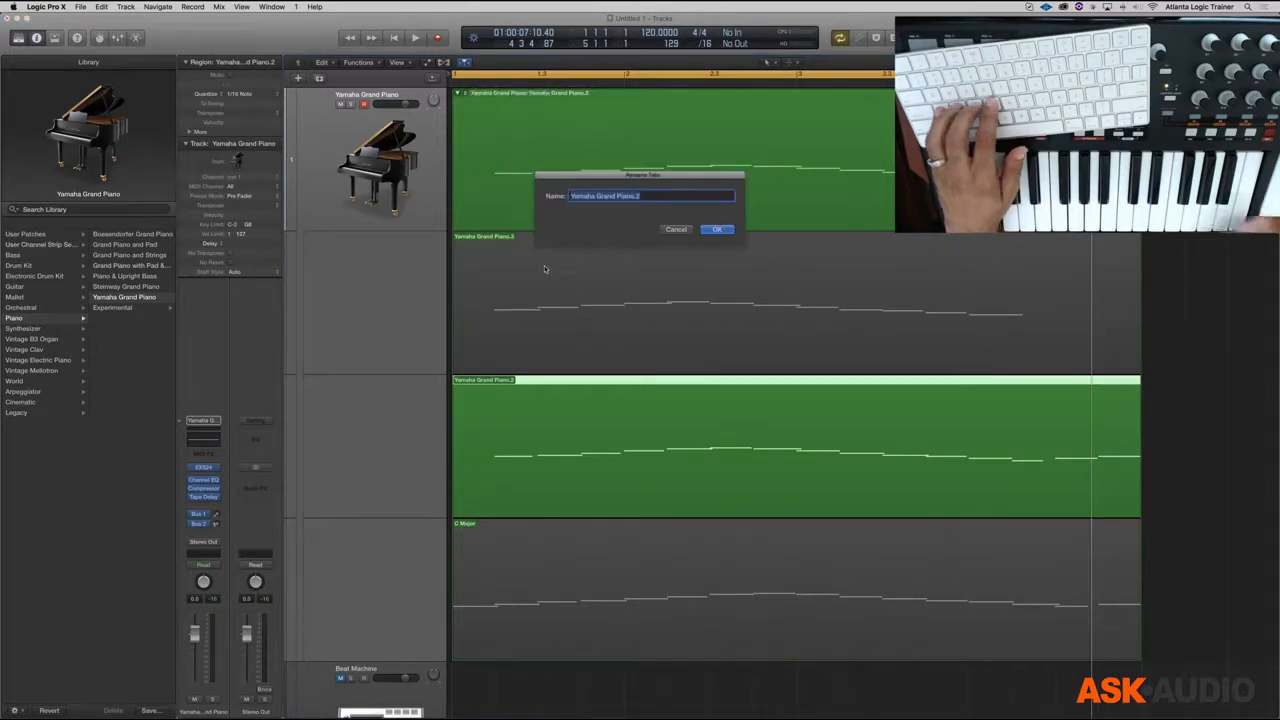
type("D Maj")
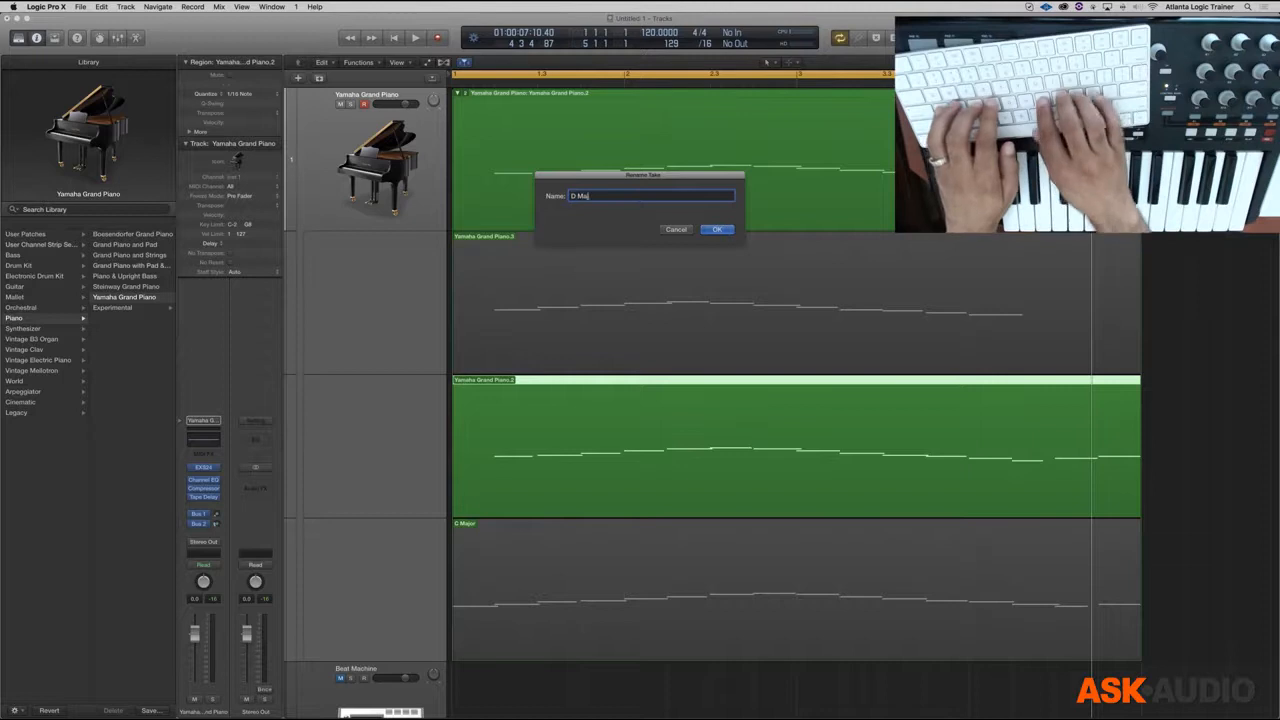
left_click(716, 228)
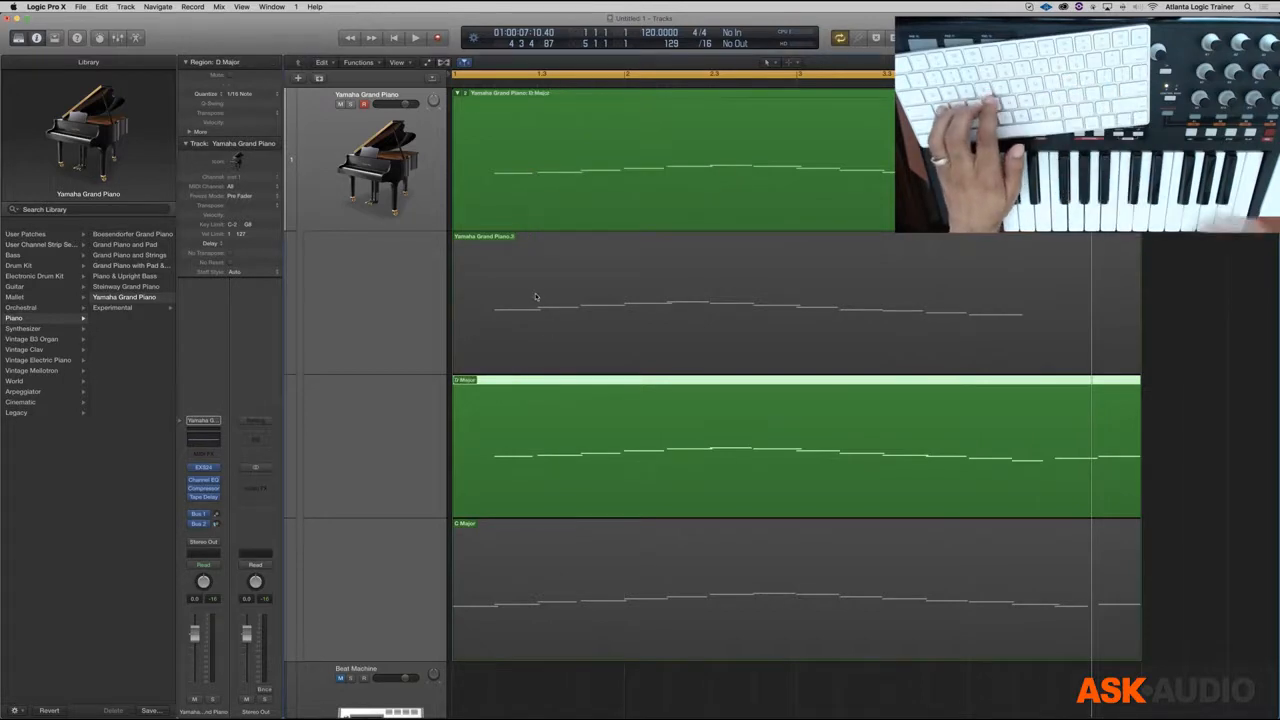
left_click(460, 94)
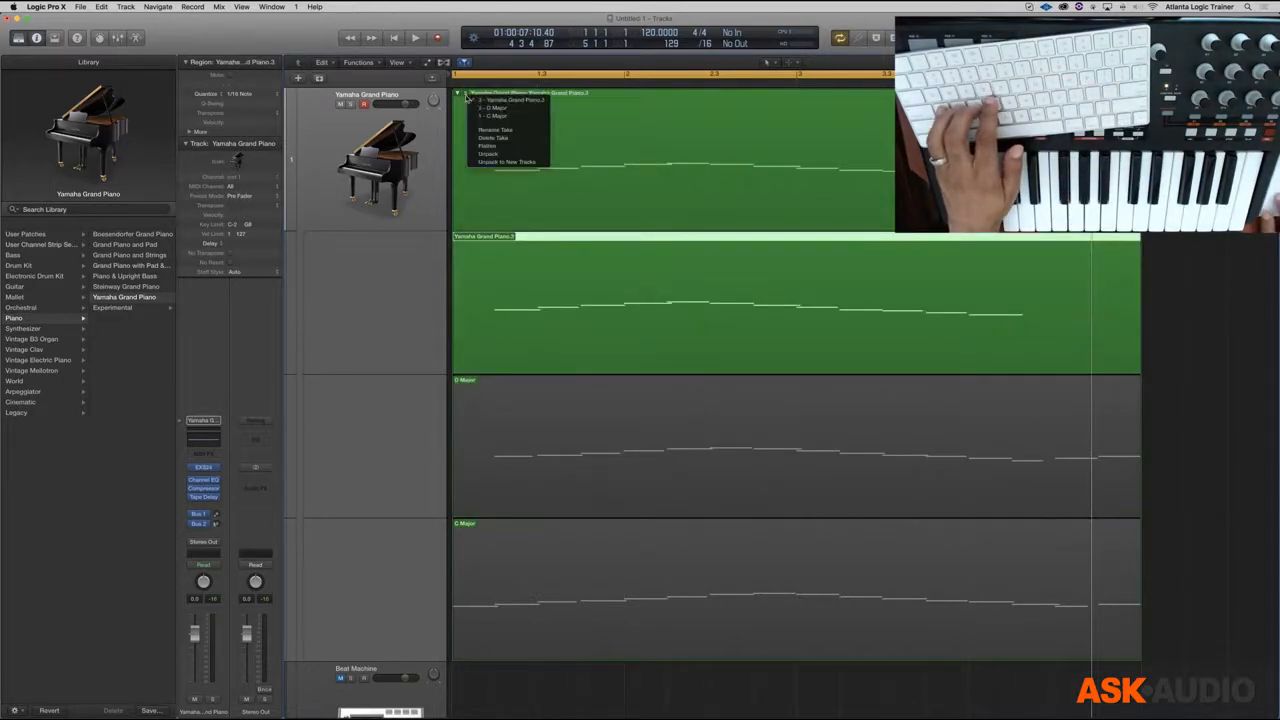
left_click(494, 128)
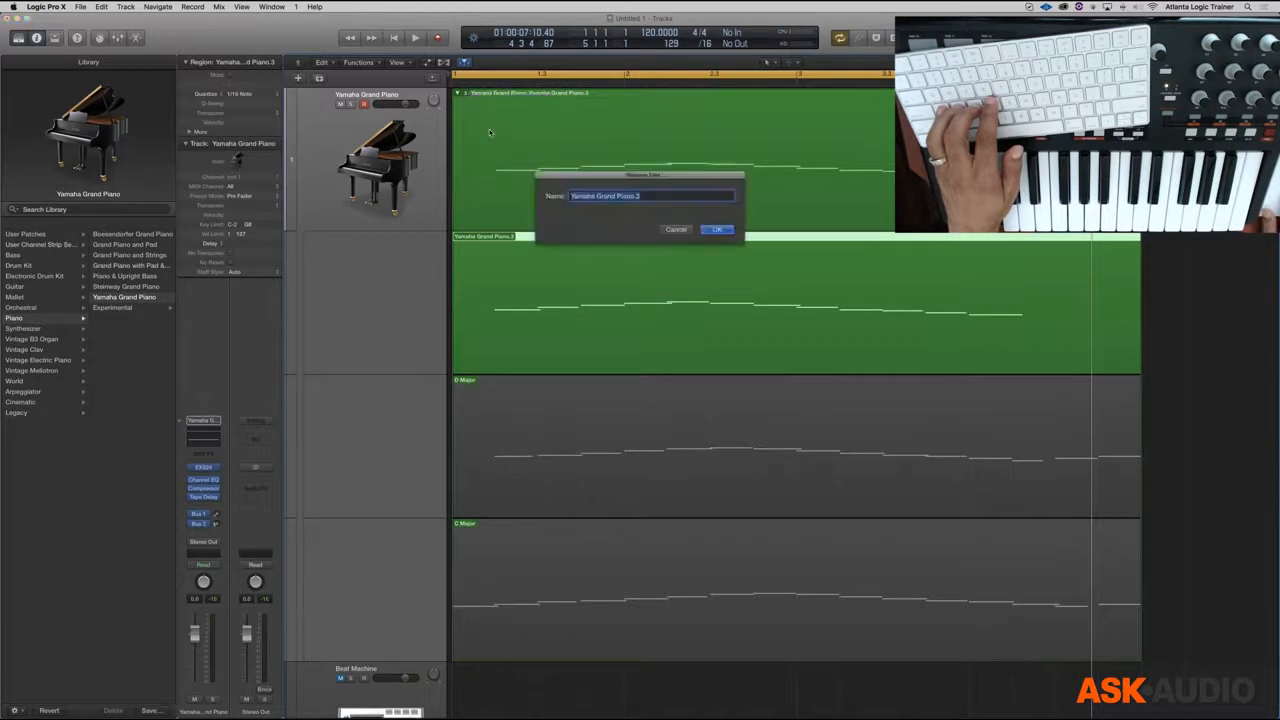
type("E Maj")
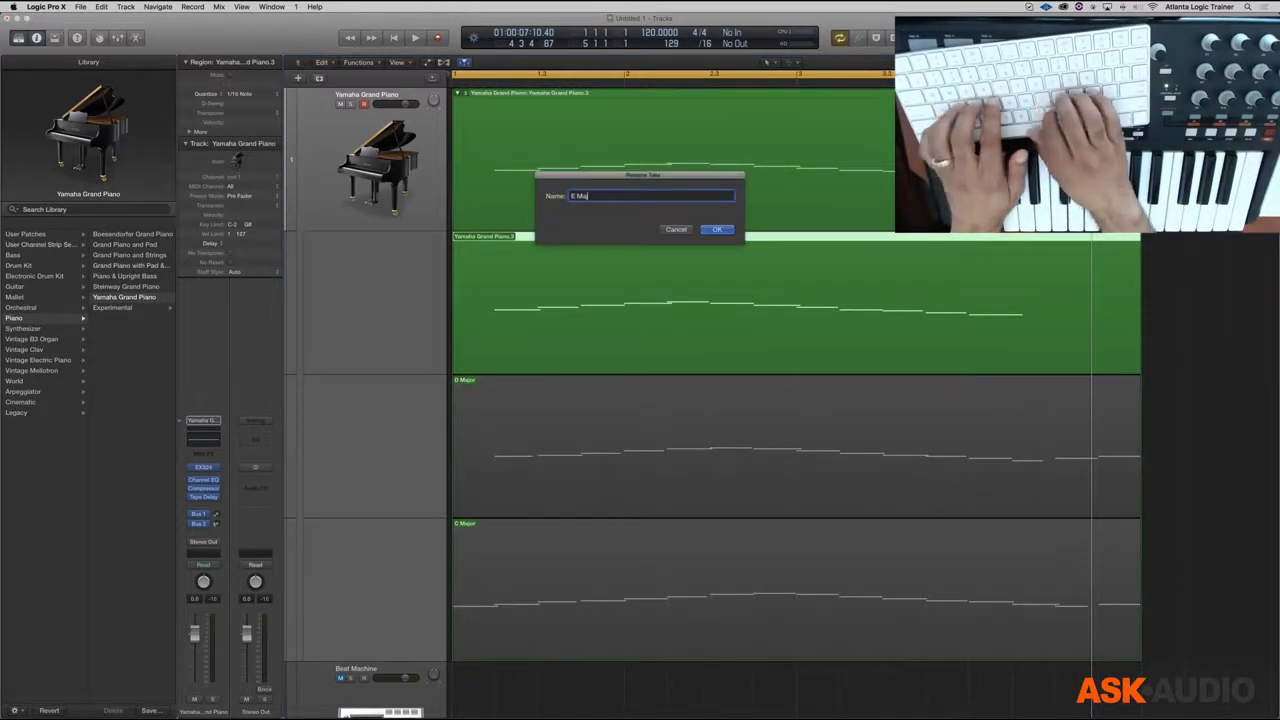
left_click(716, 228)
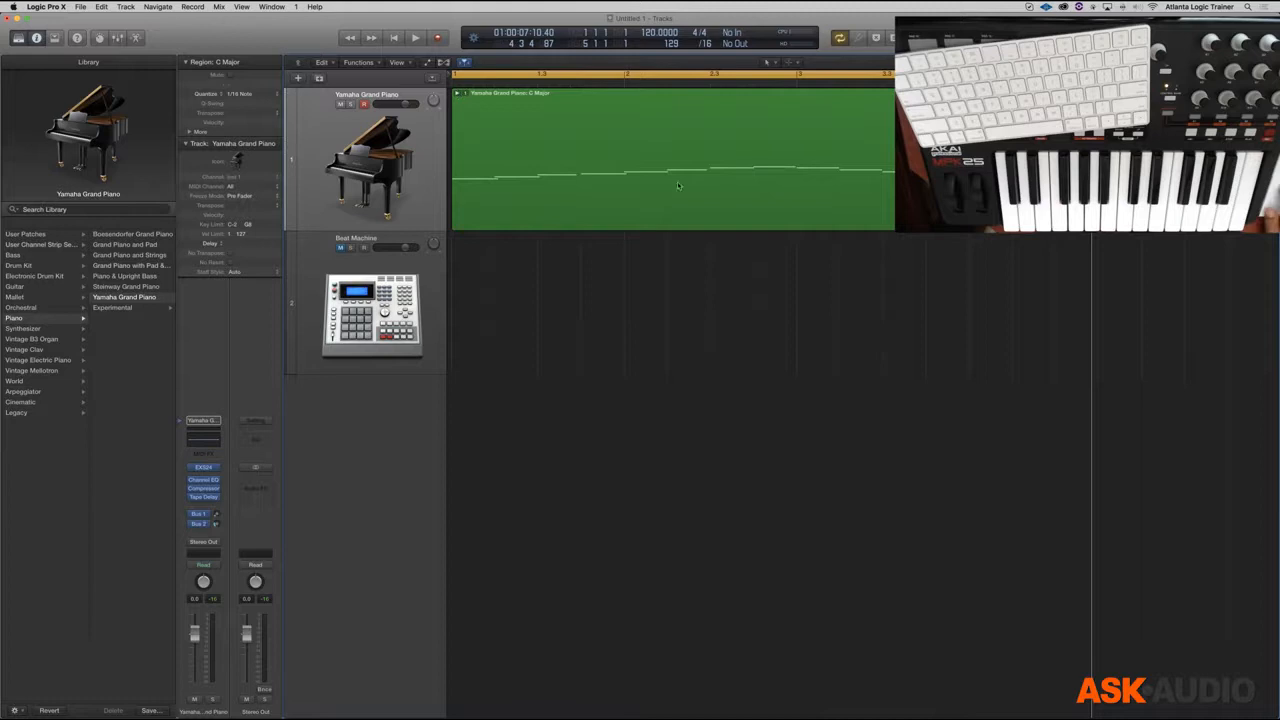
Expand the take folder and flatten it to the C Major take via the folder menu
left_click(414, 38)
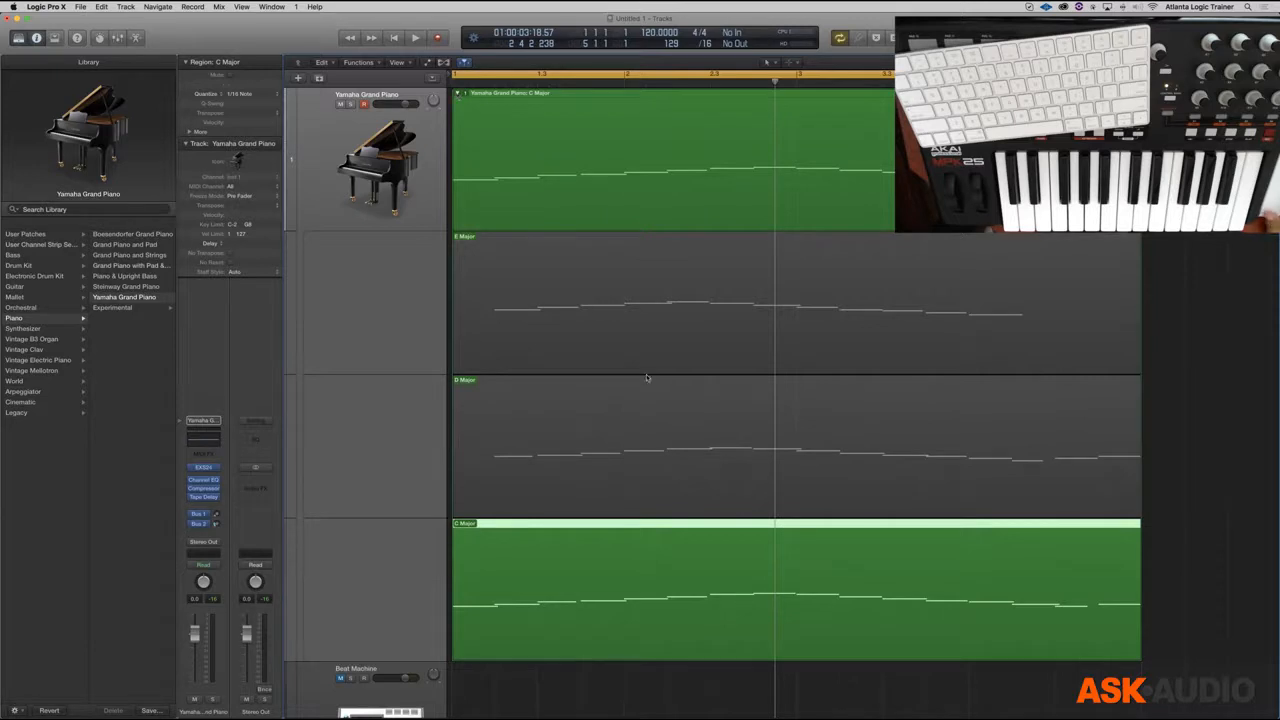
mouse_move(572, 588)
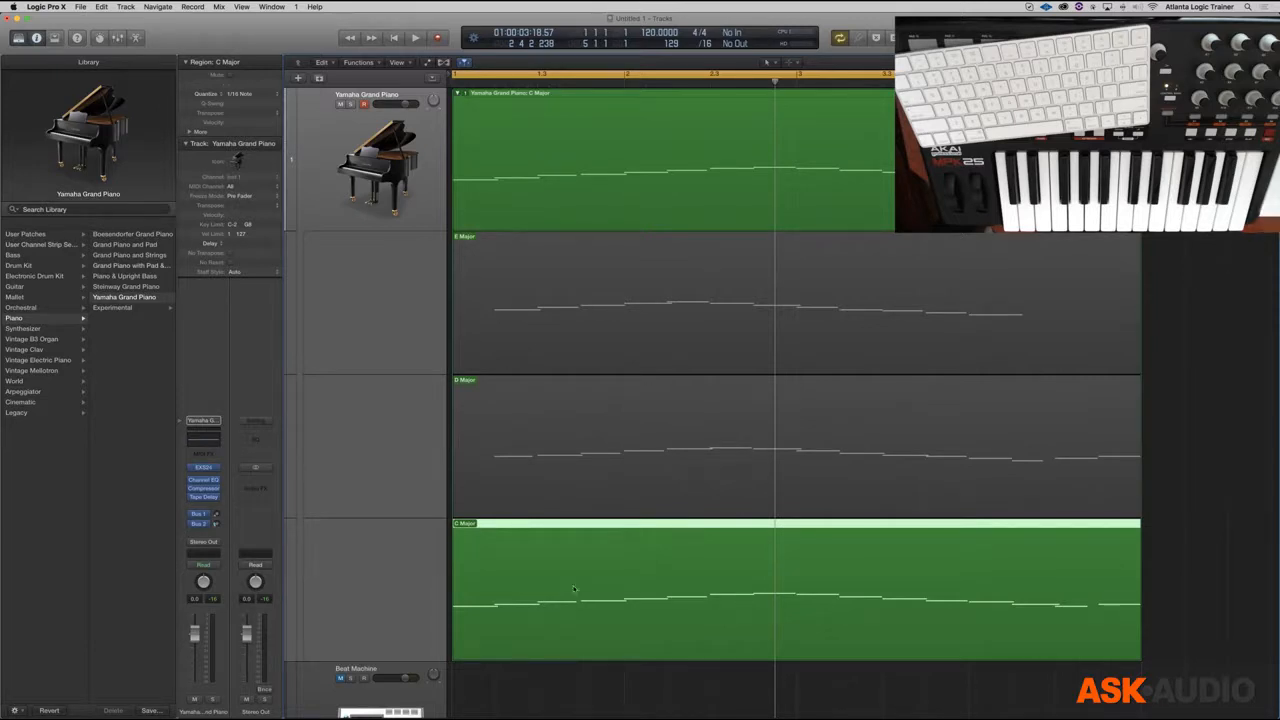
mouse_move(592, 510)
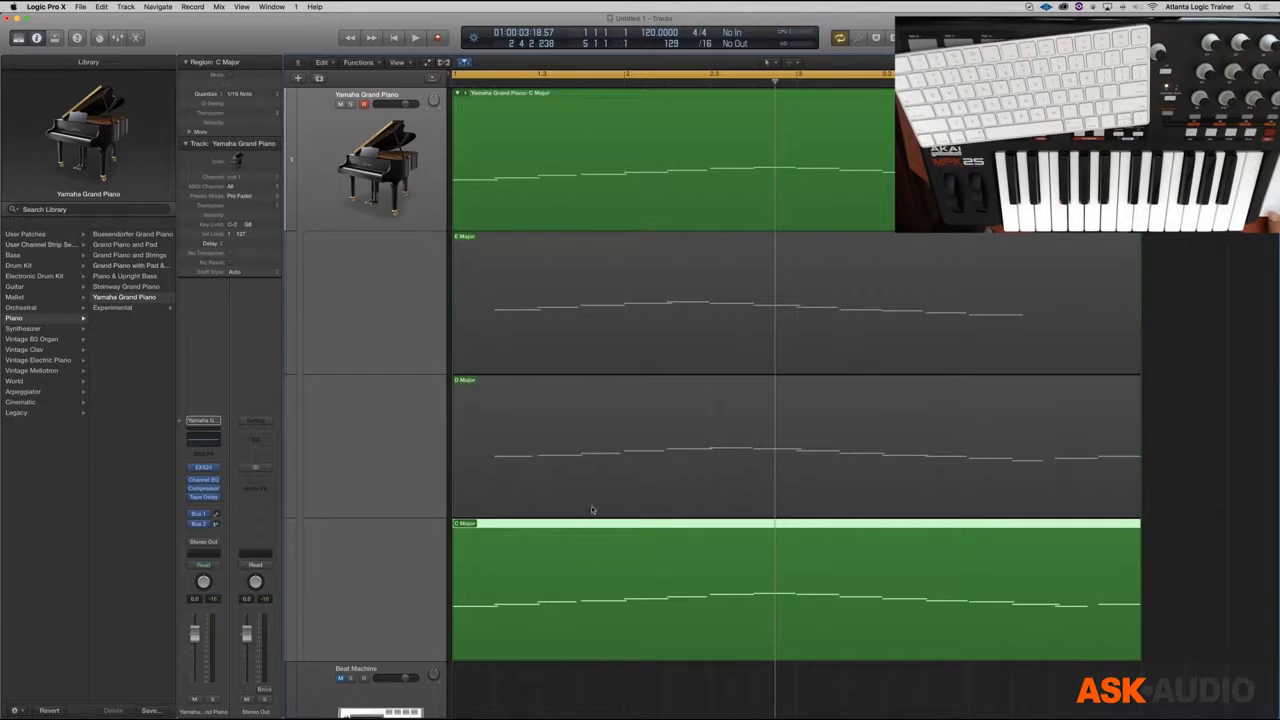
left_click(460, 94)
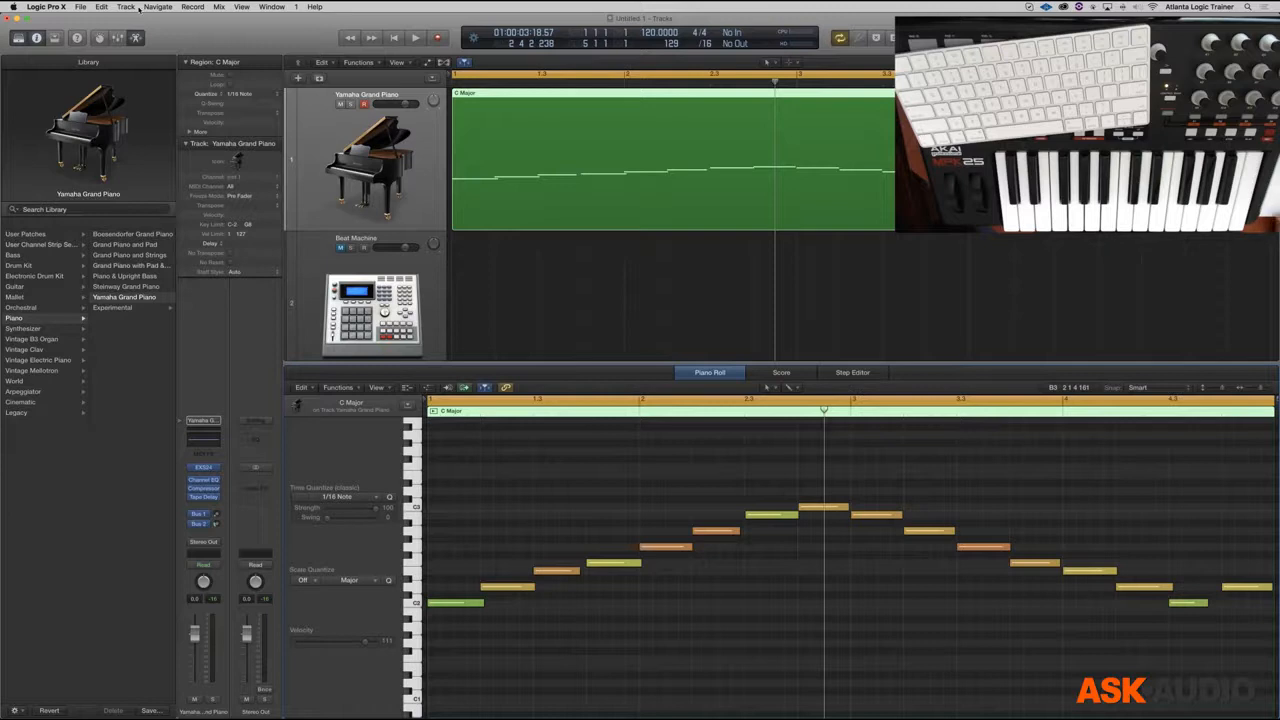
Set Overlapping MIDI Recordings back to Merge
left_click(192, 8)
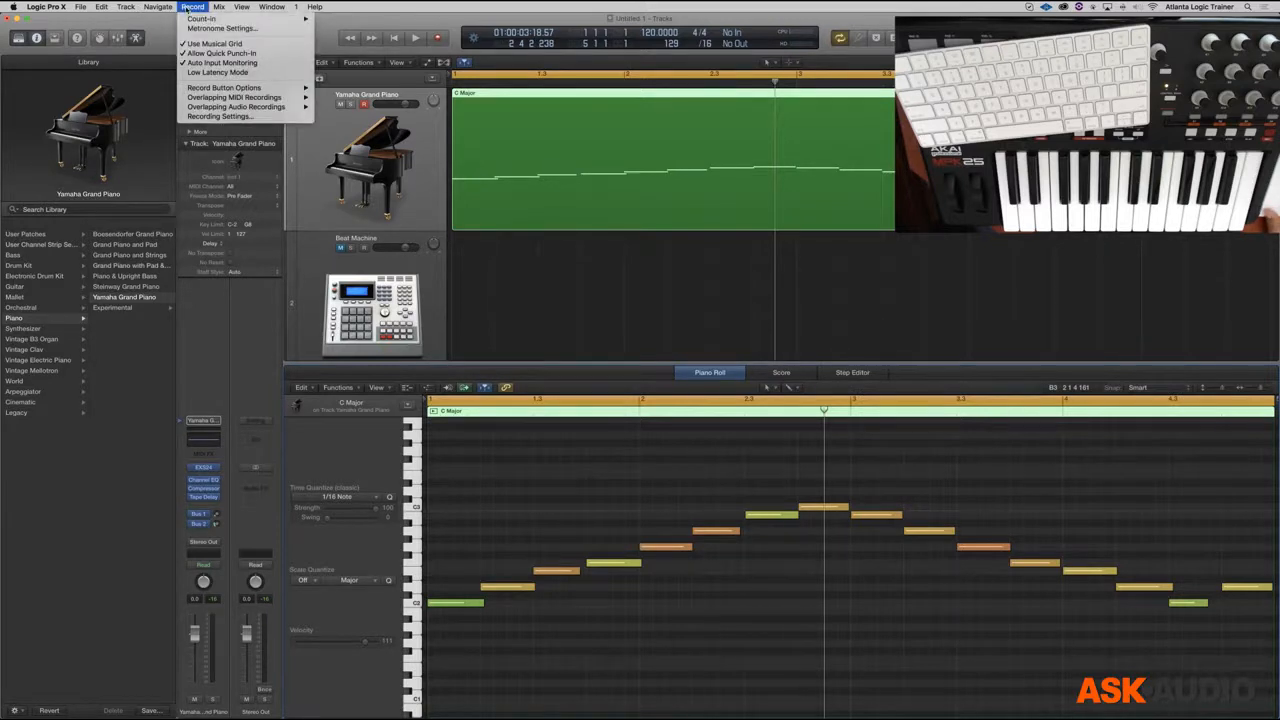
mouse_move(236, 96)
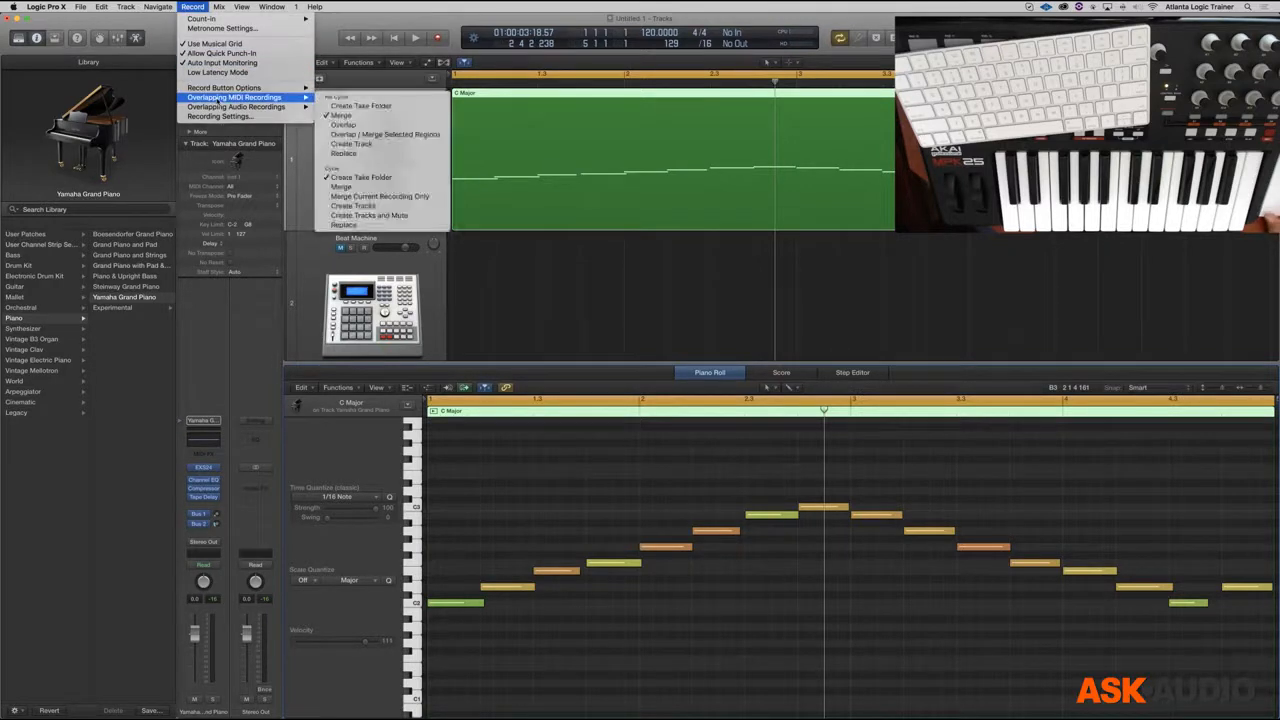
mouse_move(340, 188)
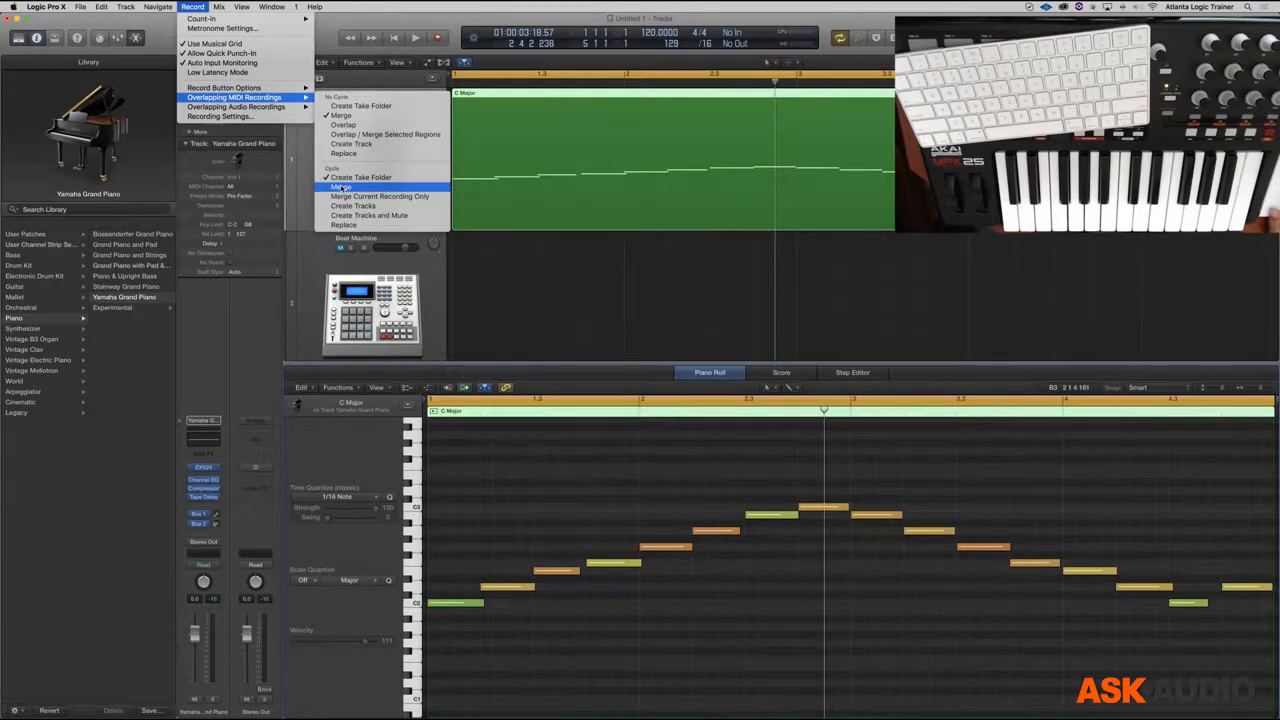
left_click(342, 186)
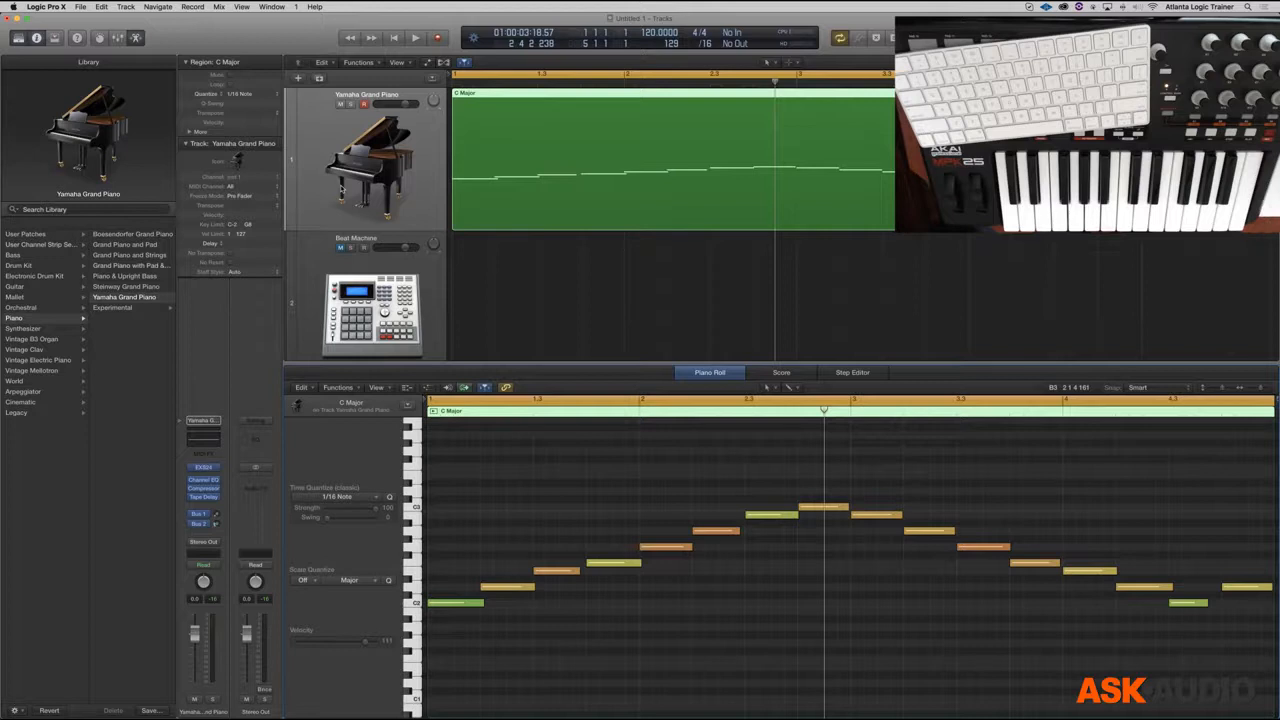